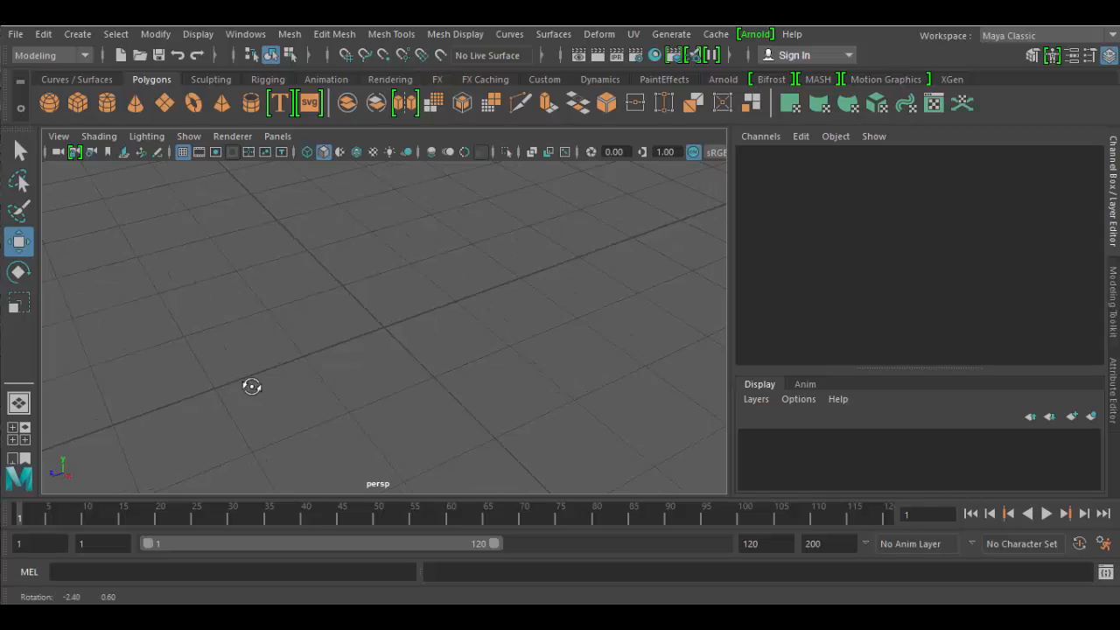
Create a default polygon cube from the shelf and scroll the Channel Box to polyCube1
{"action": "left_click_drag", "start_coordinate": [251, 386], "coordinate": [317, 381]}
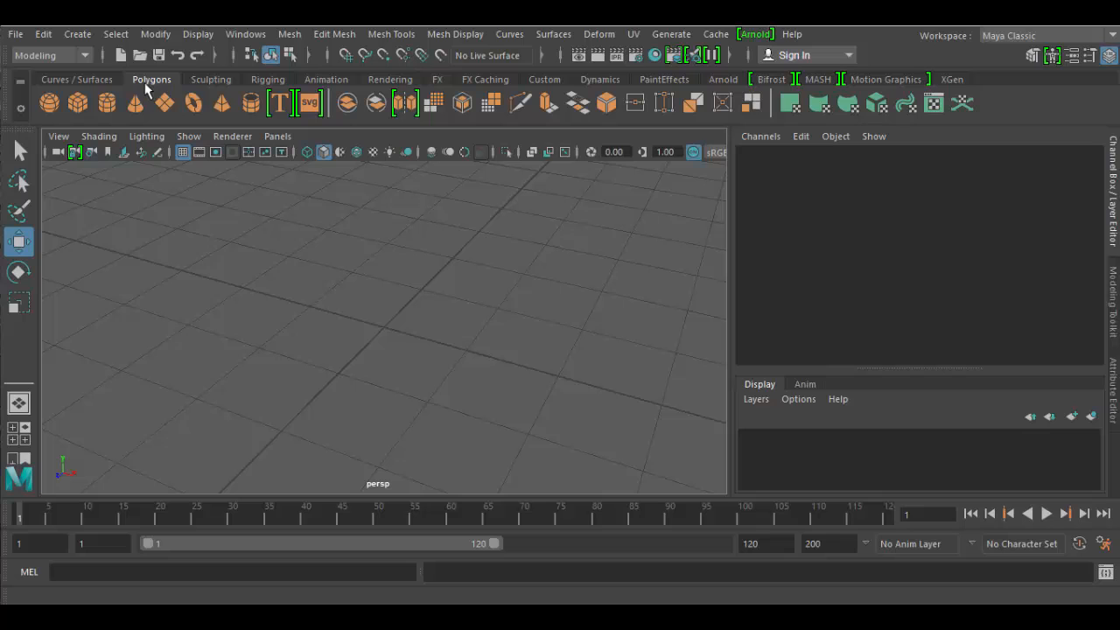
{"action": "mouse_move", "coordinate": [77, 103]}
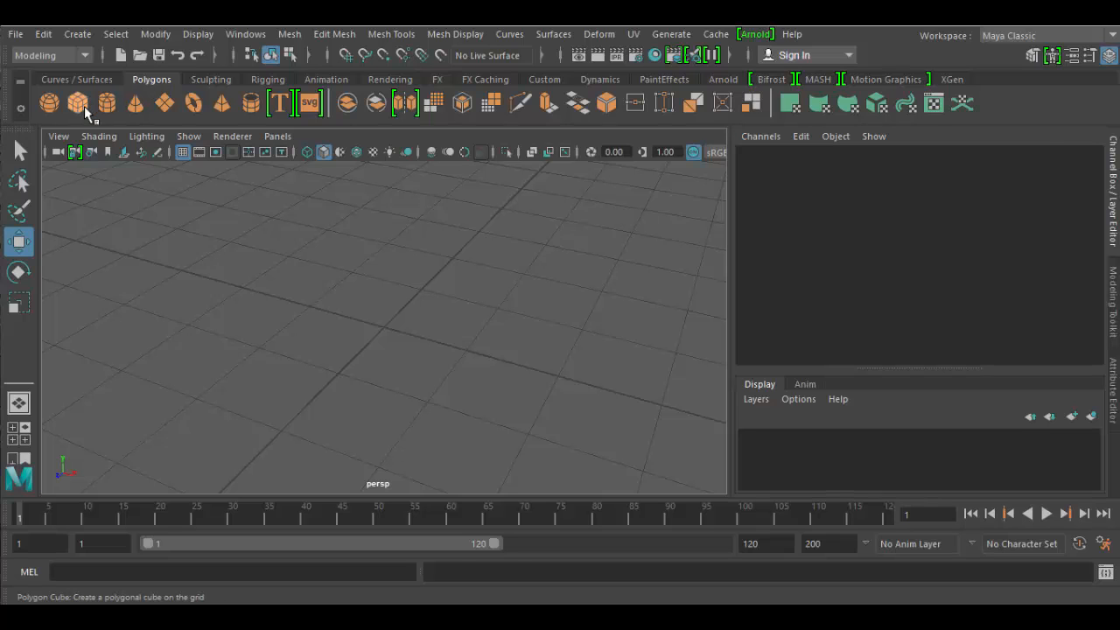
{"action": "left_click", "coordinate": [77, 103]}
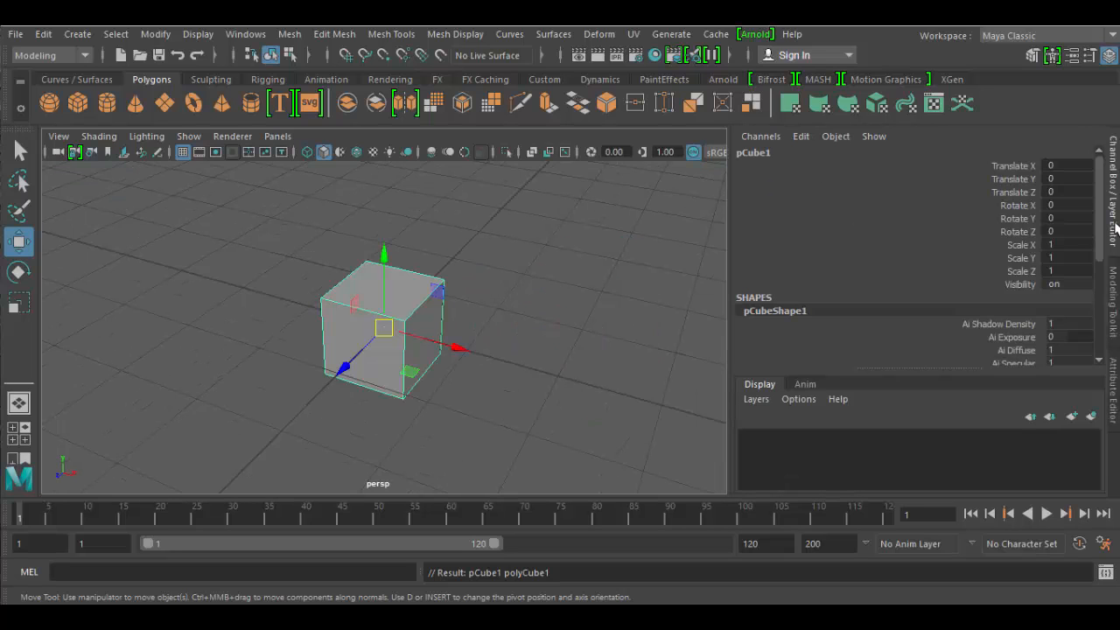
{"action": "scroll", "scroll_direction": "down", "scroll_amount": 3}
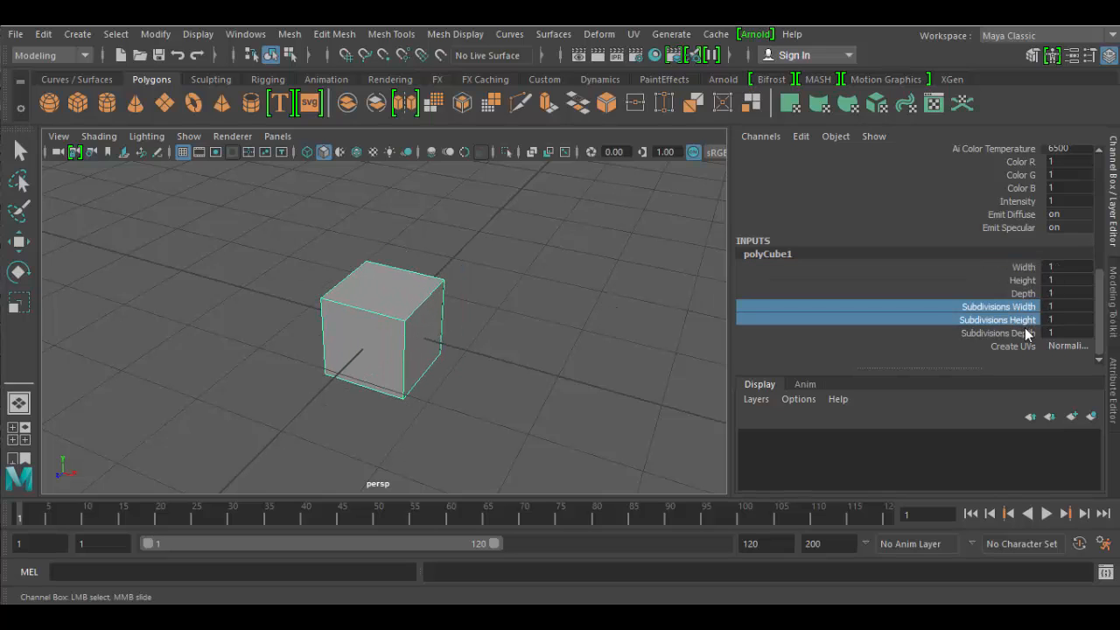
Adjust Subdivisions Width, Height and Depth together until each side shows a four-by-four grid
{"action": "left_click", "coordinate": [998, 333]}
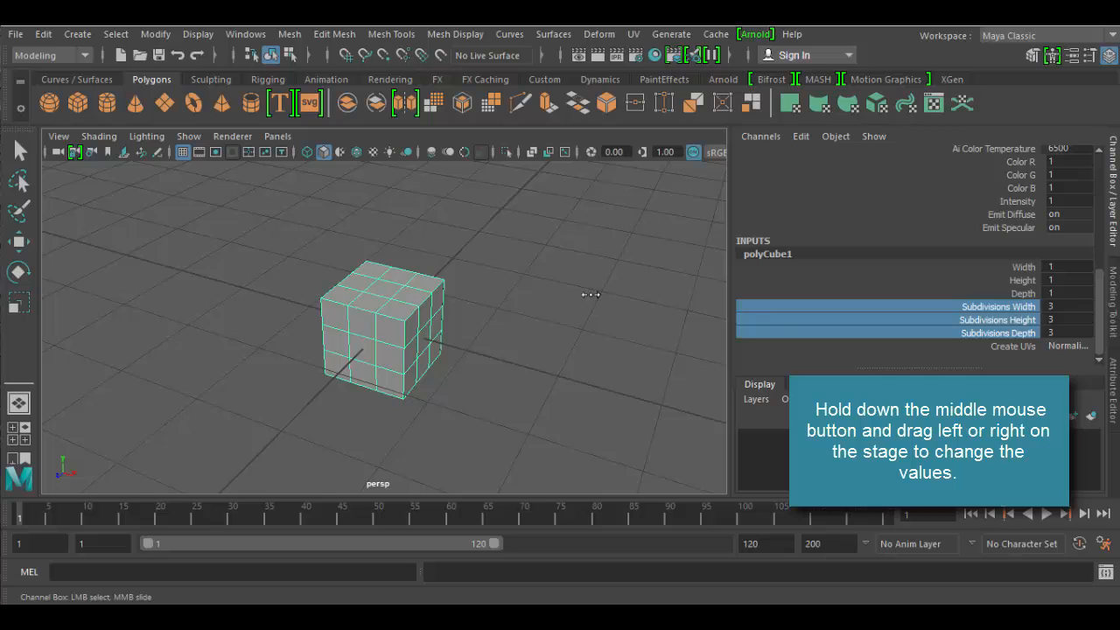
{"action": "left_click_drag", "start_coordinate": [590, 295], "coordinate": [655, 296]}
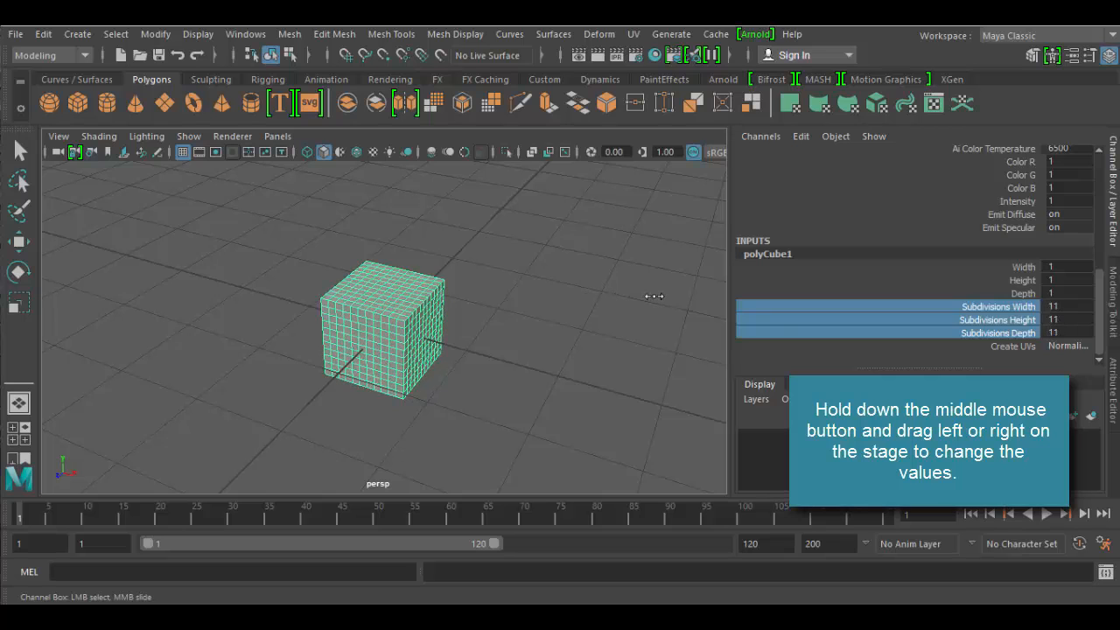
{"action": "left_click_drag", "start_coordinate": [655, 296], "coordinate": [575, 296]}
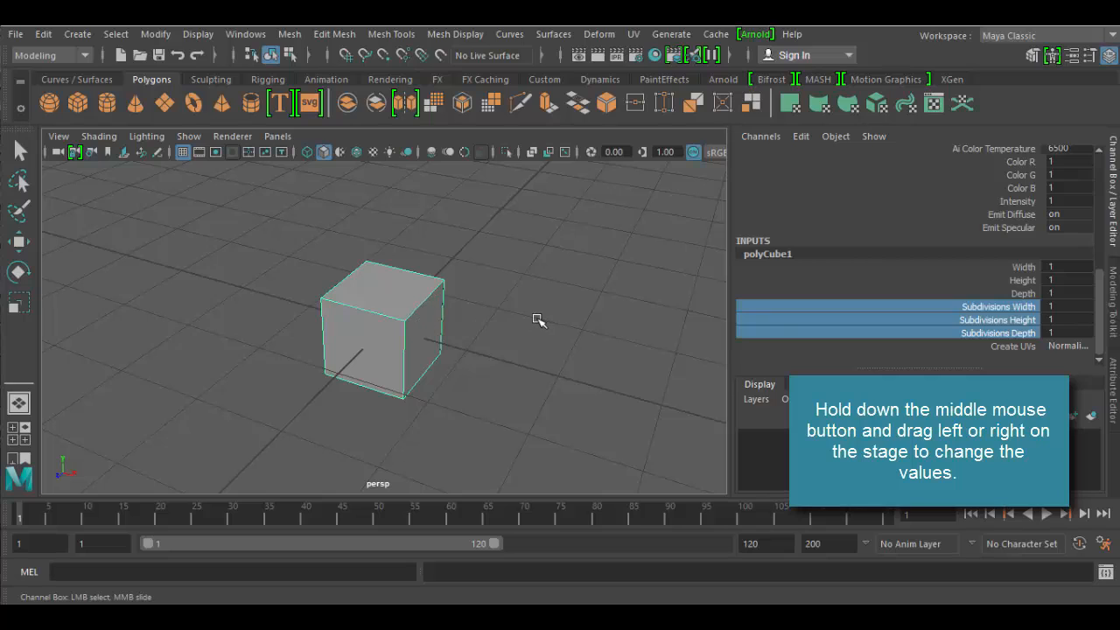
{"action": "left_click_drag", "start_coordinate": [538, 320], "coordinate": [560, 317]}
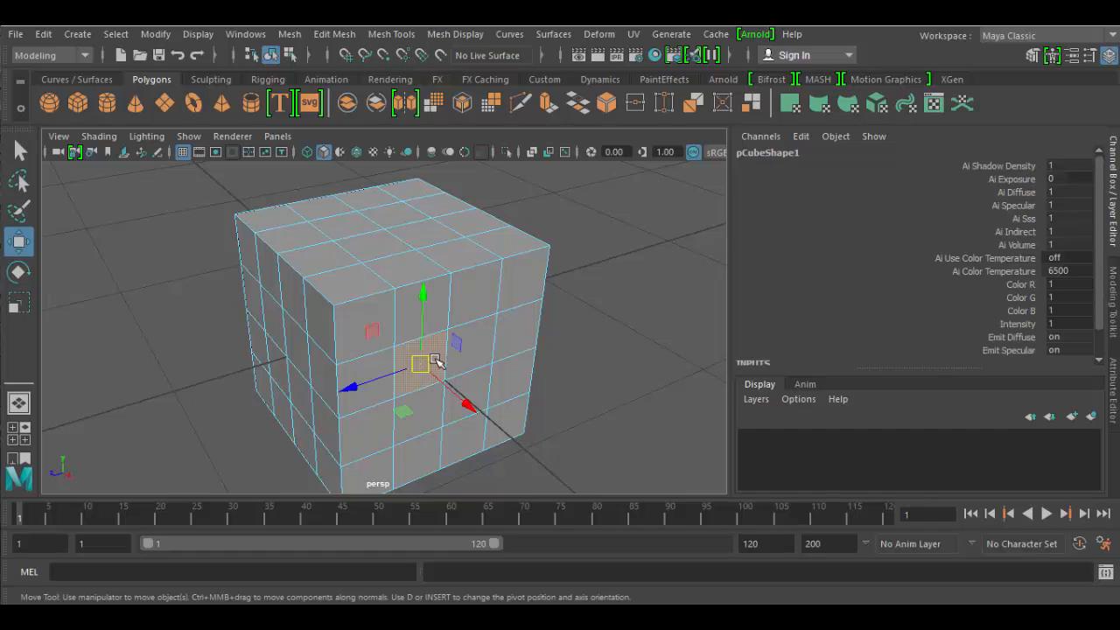
Pull a top vertex out of place, undo it, and orbit around the box
{"action": "left_click_drag", "start_coordinate": [428, 363], "coordinate": [508, 442]}
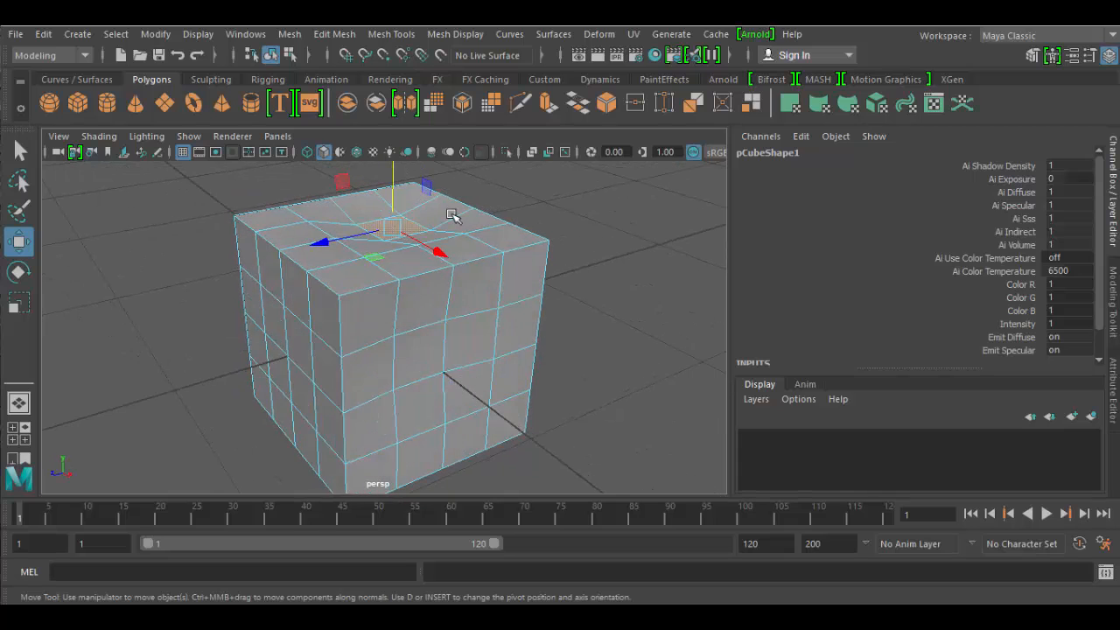
{"action": "left_click", "coordinate": [516, 377]}
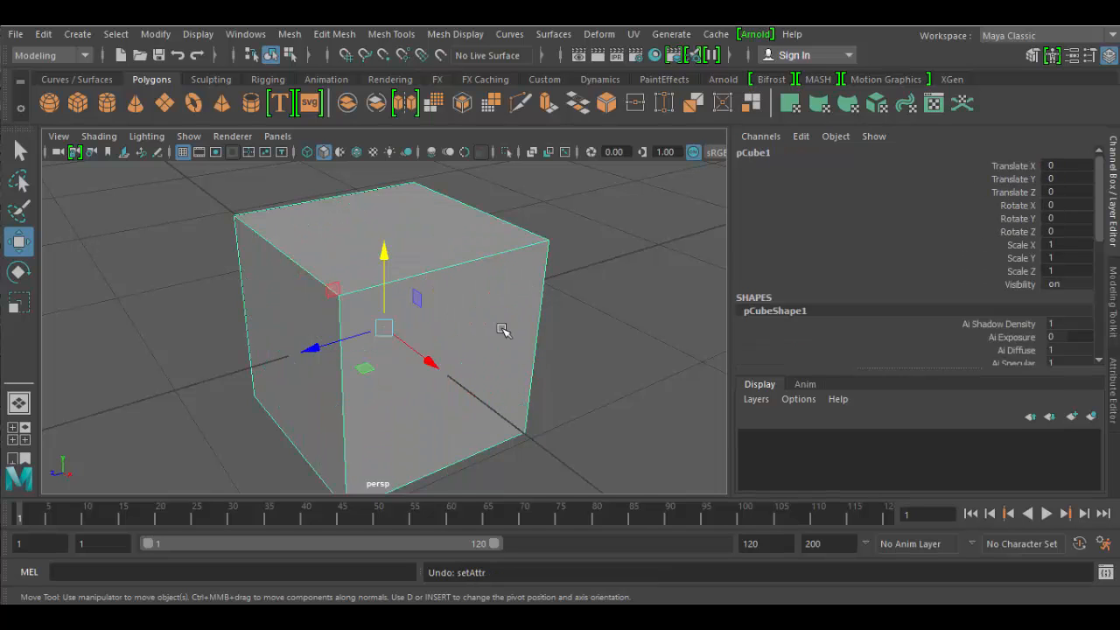
{"action": "left_click_drag", "start_coordinate": [503, 331], "coordinate": [503, 378]}
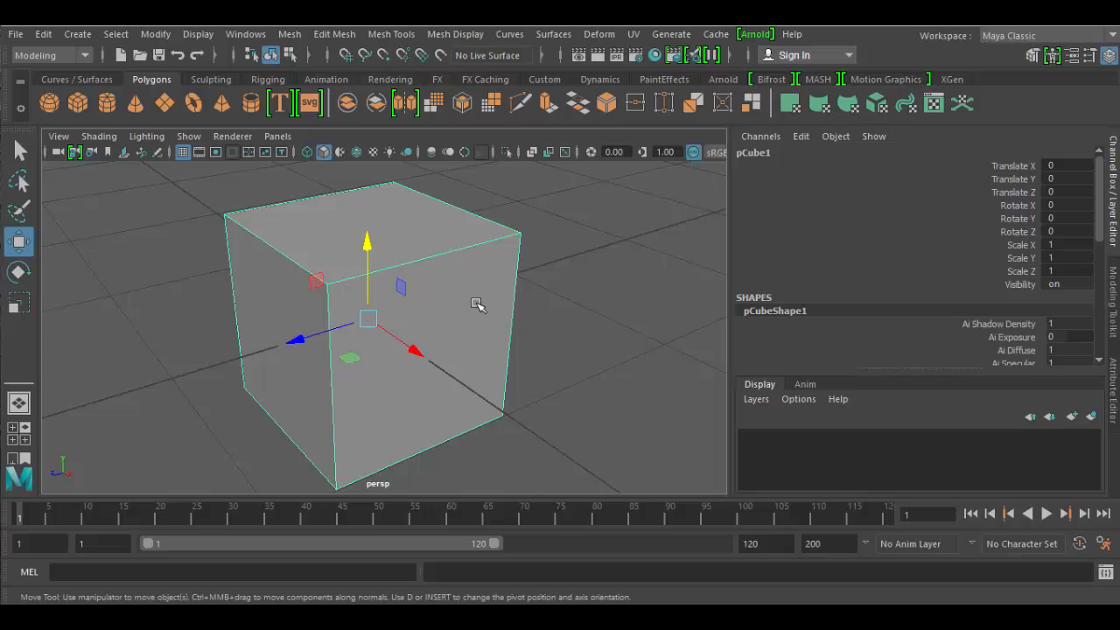
{"action": "mouse_move", "coordinate": [429, 289]}
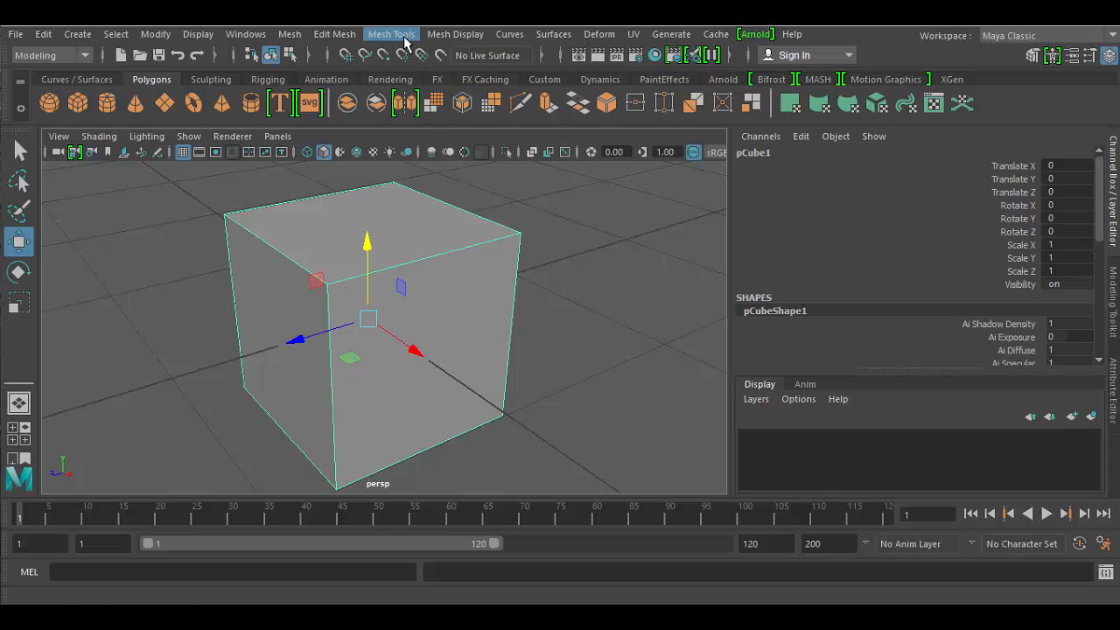
Open the Insert Edge Loop option box from the Mesh Tools menu
{"action": "left_click", "coordinate": [391, 34]}
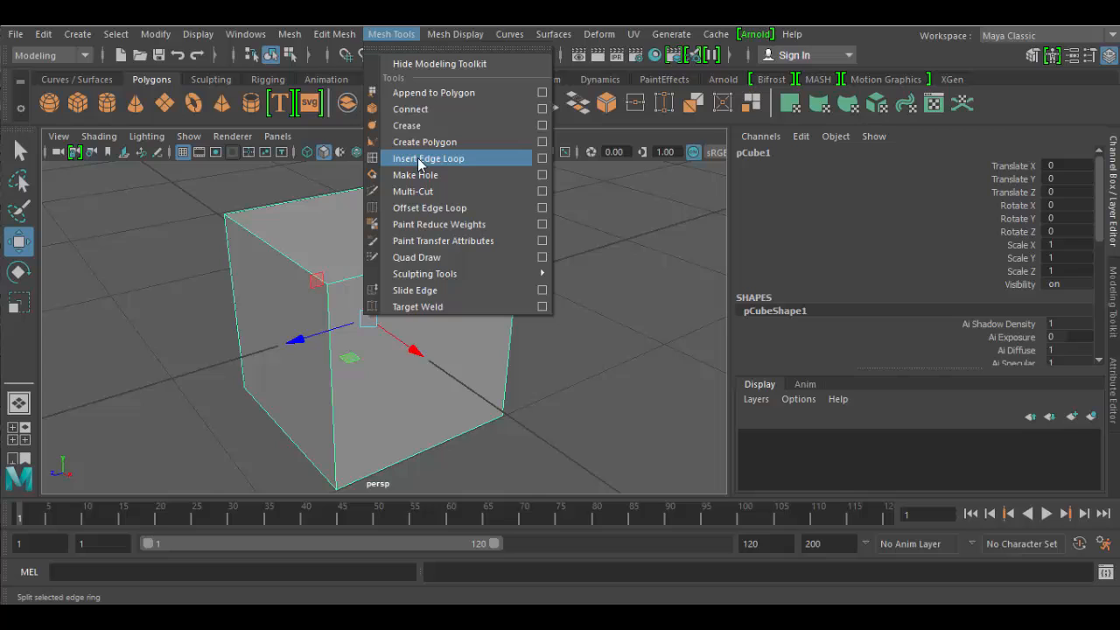
{"action": "mouse_move", "coordinate": [545, 162]}
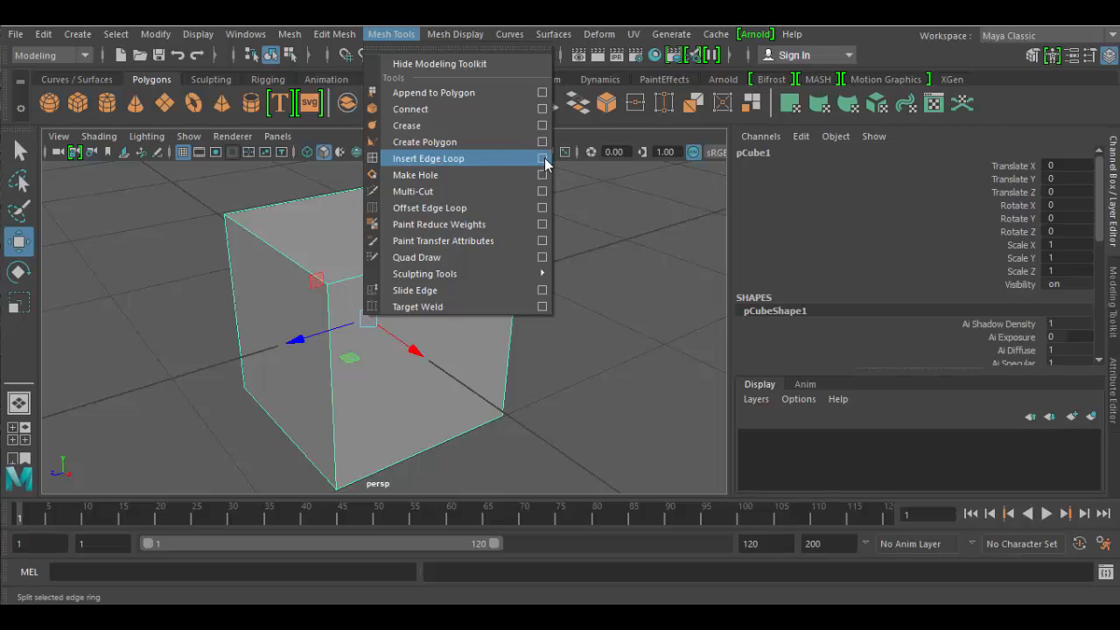
{"action": "left_click", "coordinate": [428, 159]}
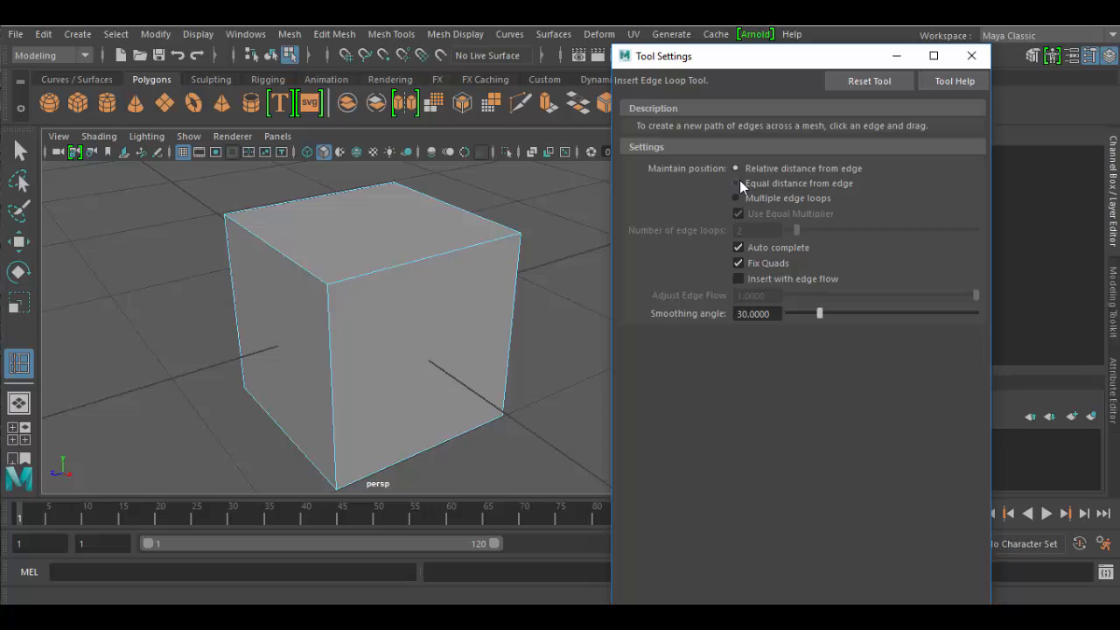
{"action": "mouse_move", "coordinate": [796, 182]}
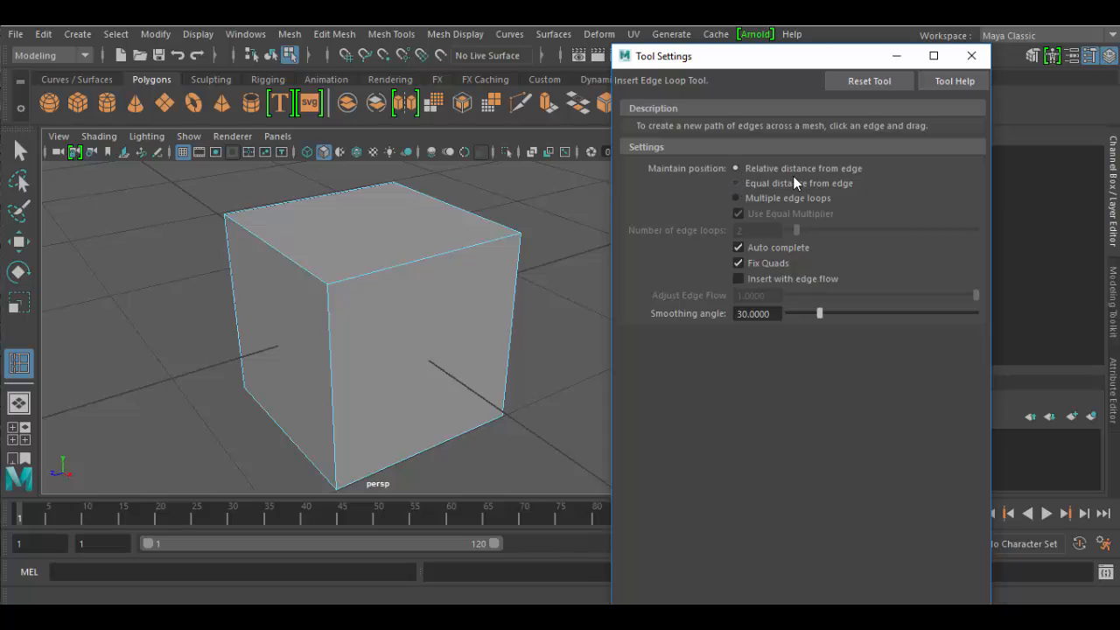
Set Insert Edge Loop to Multiple edge loops with a loop count of 10
{"action": "left_click", "coordinate": [737, 183]}
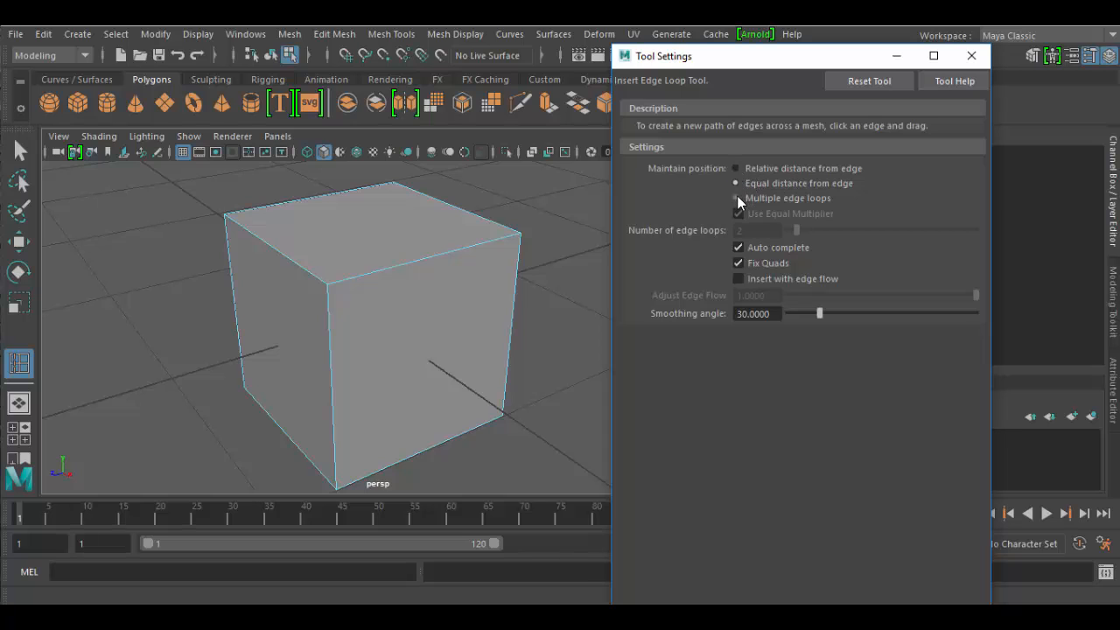
{"action": "left_click", "coordinate": [737, 168]}
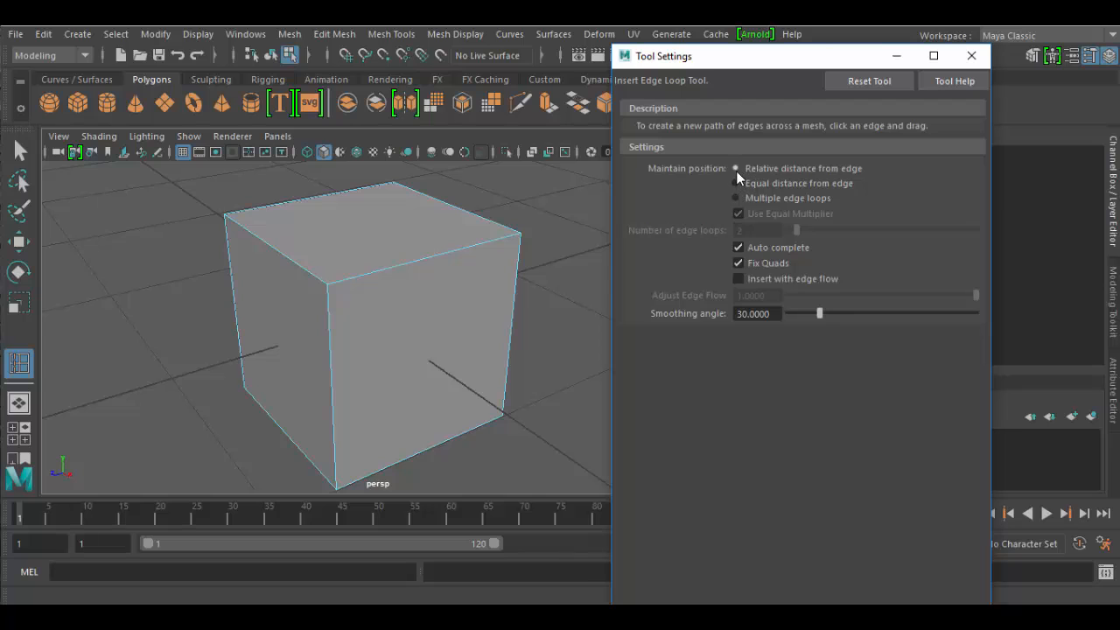
{"action": "left_click", "coordinate": [736, 197]}
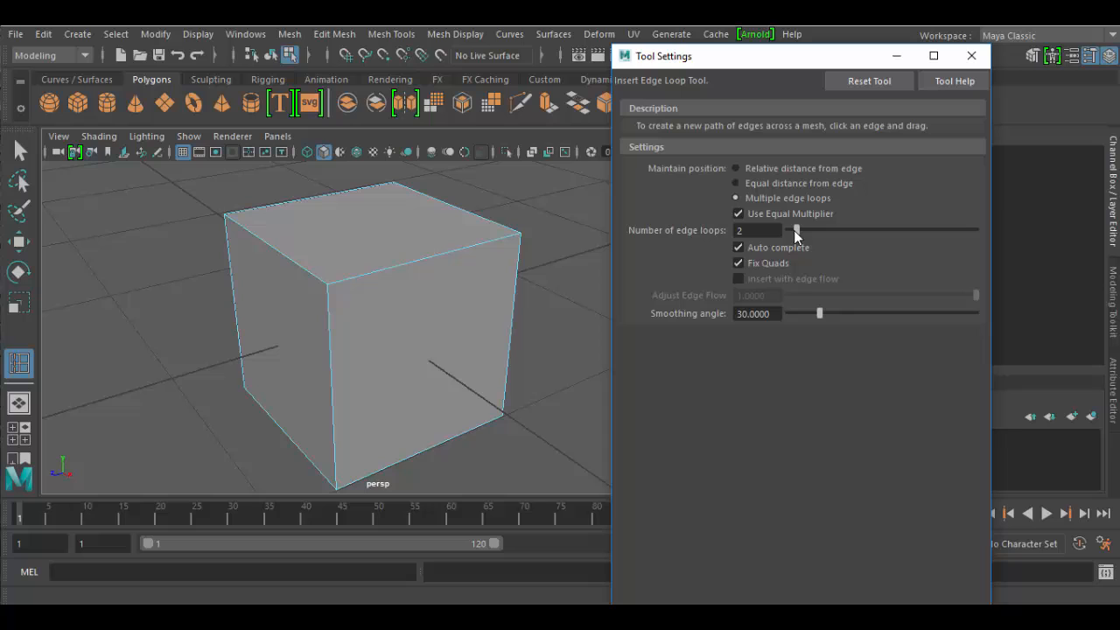
{"action": "left_click_drag", "start_coordinate": [797, 230], "coordinate": [830, 230]}
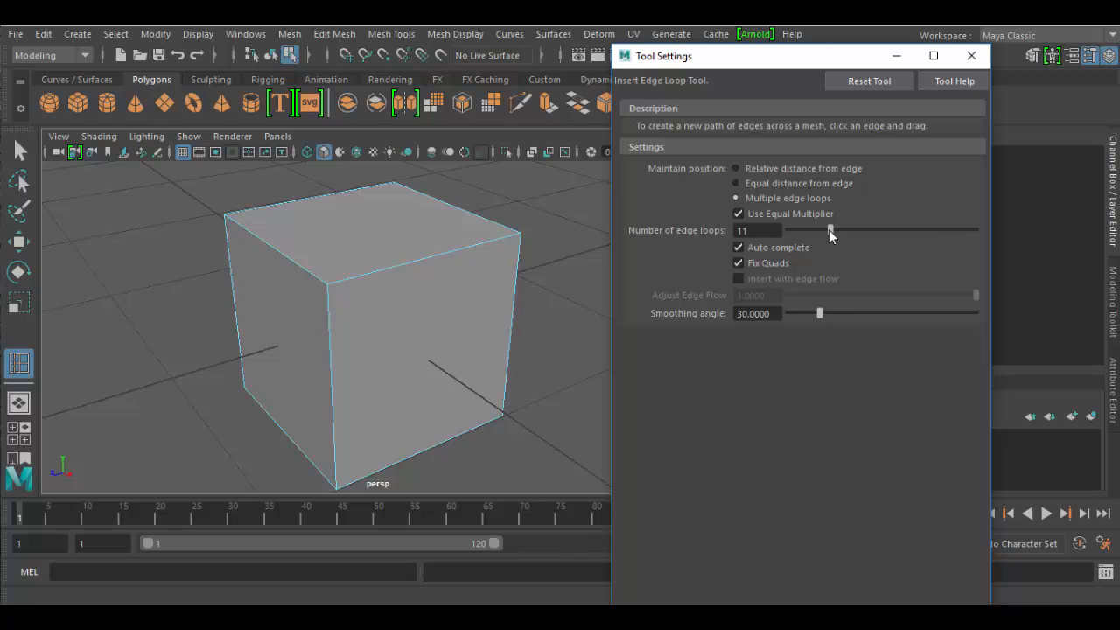
{"action": "left_click_drag", "start_coordinate": [830, 230], "coordinate": [827, 229]}
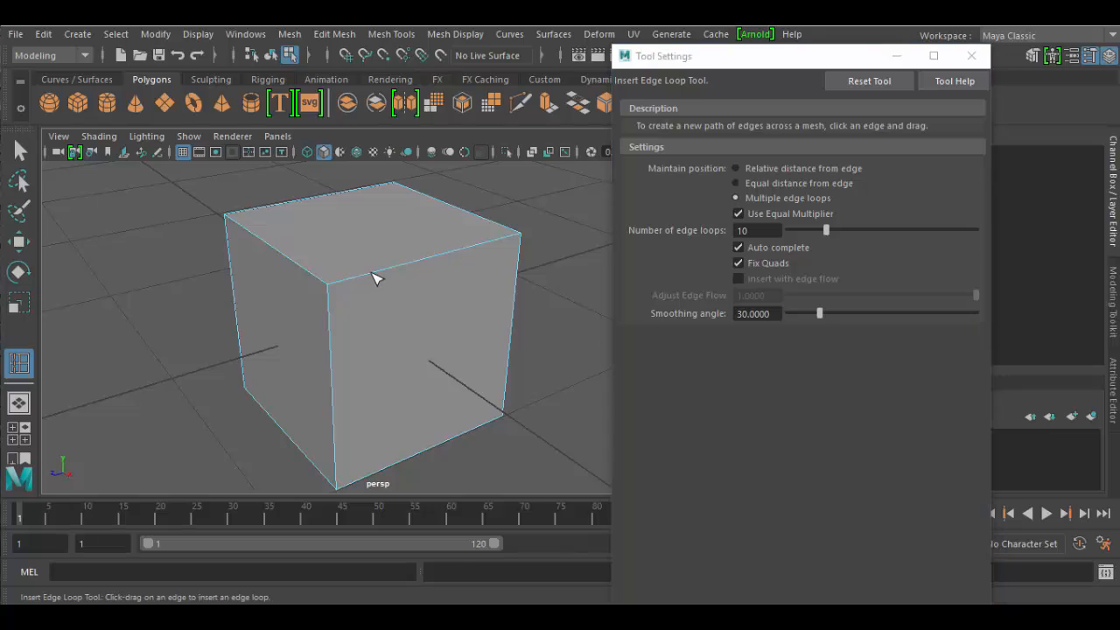
Drag across a cube edge to cut ten evenly spaced loops
{"action": "left_click_drag", "start_coordinate": [376, 278], "coordinate": [490, 275]}
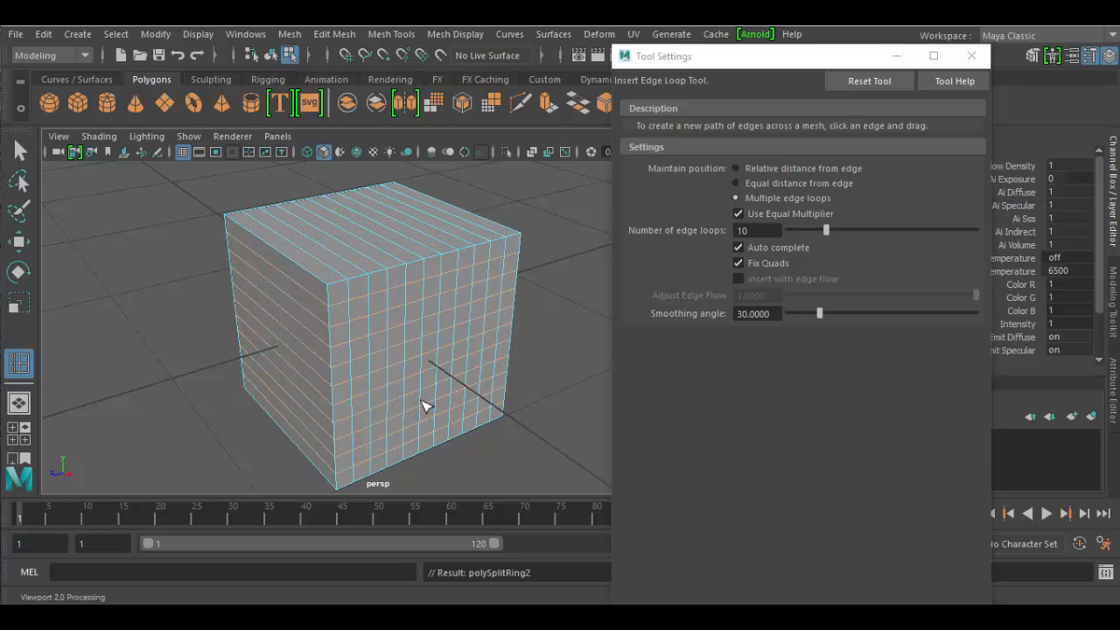
{"action": "mouse_move", "coordinate": [401, 293]}
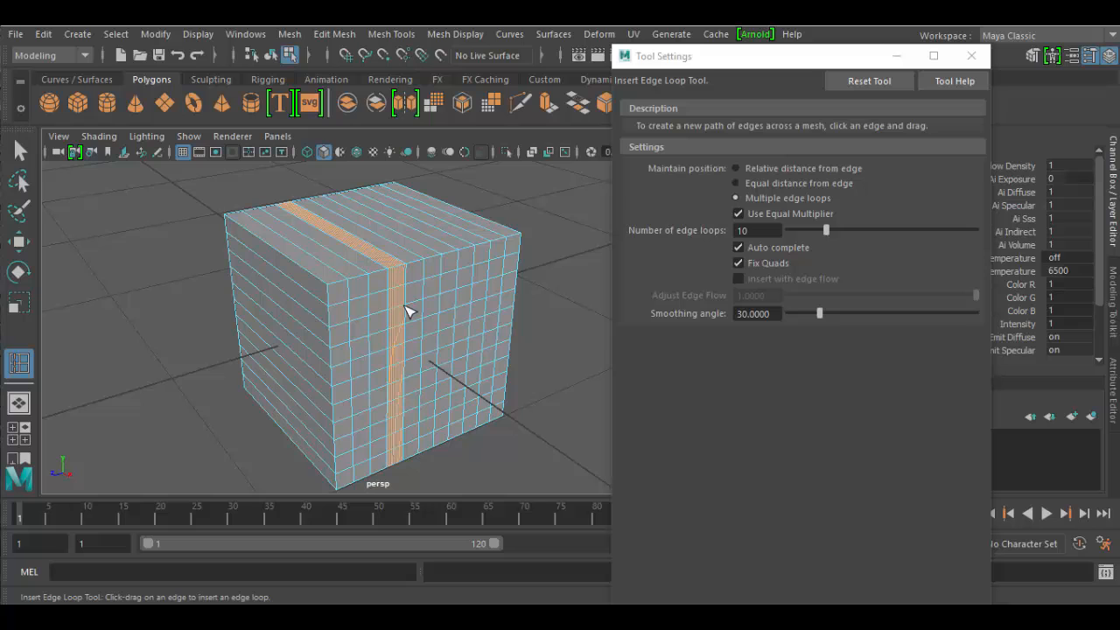
{"action": "mouse_move", "coordinate": [438, 343]}
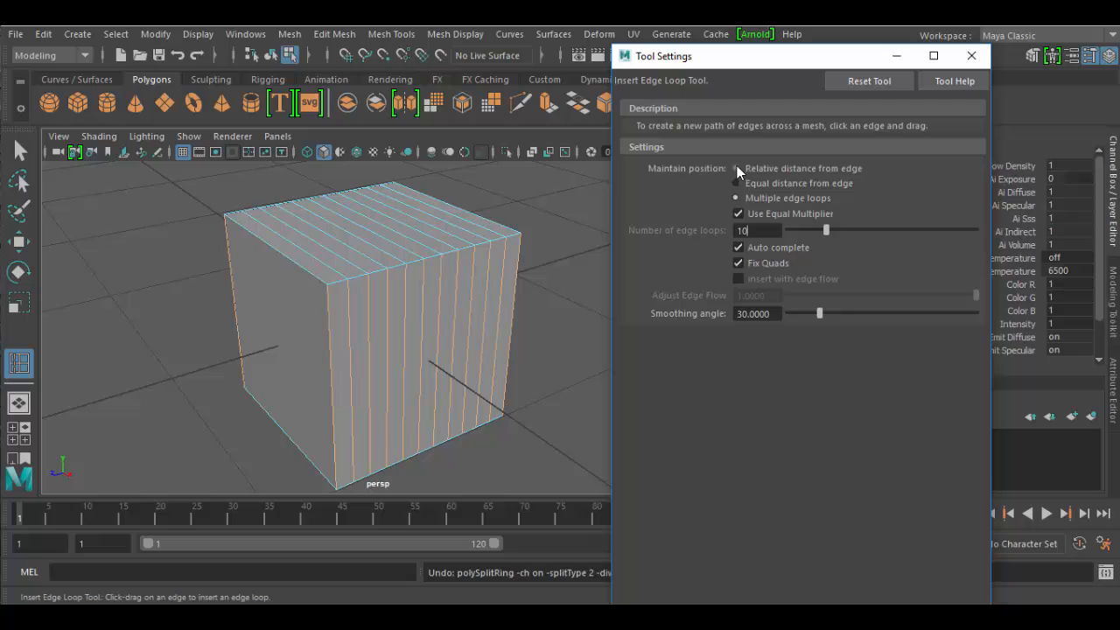
Switch the tool to single-loop insertion at an equal distance from the edge
{"action": "left_click", "coordinate": [737, 168]}
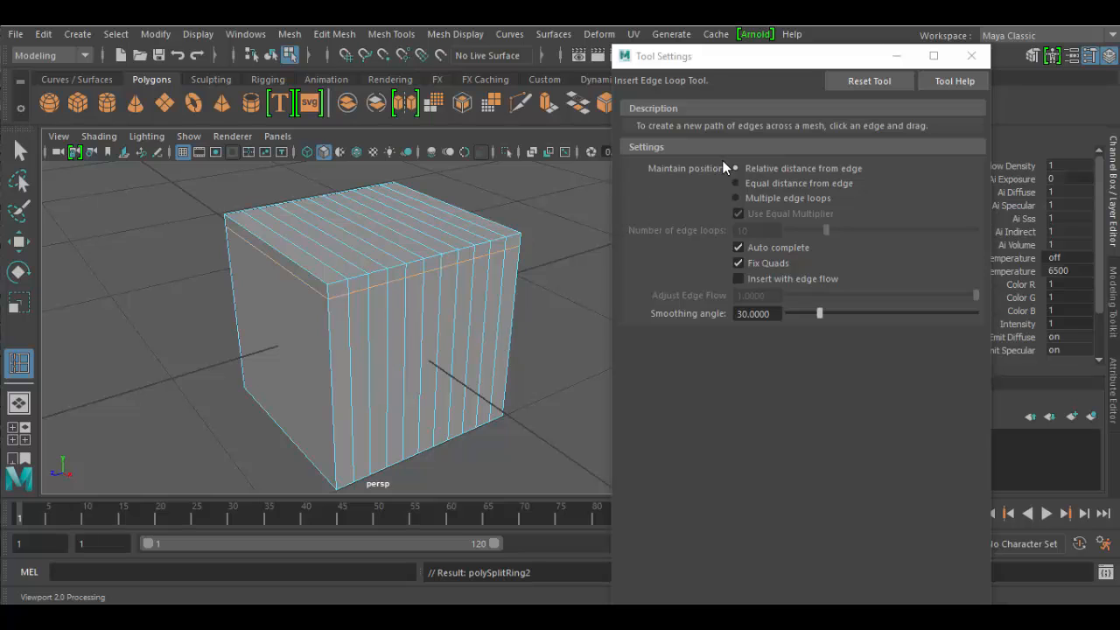
{"action": "left_click", "coordinate": [737, 182]}
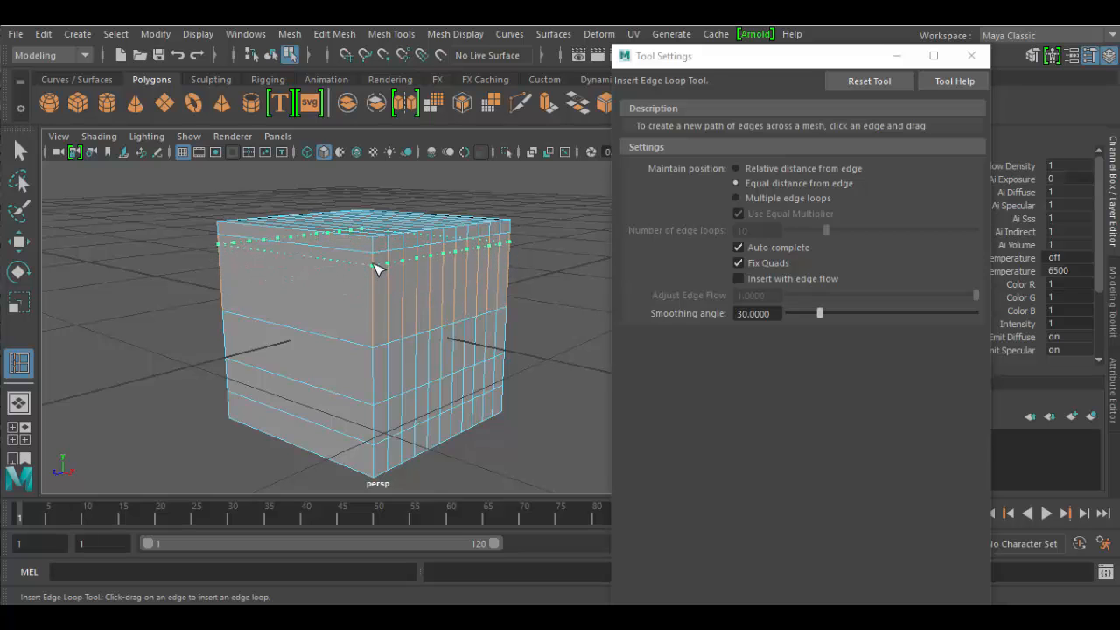
Slide one new edge loop near the cube's top edge and another near a lower edge
{"action": "left_click_drag", "start_coordinate": [376, 269], "coordinate": [282, 430]}
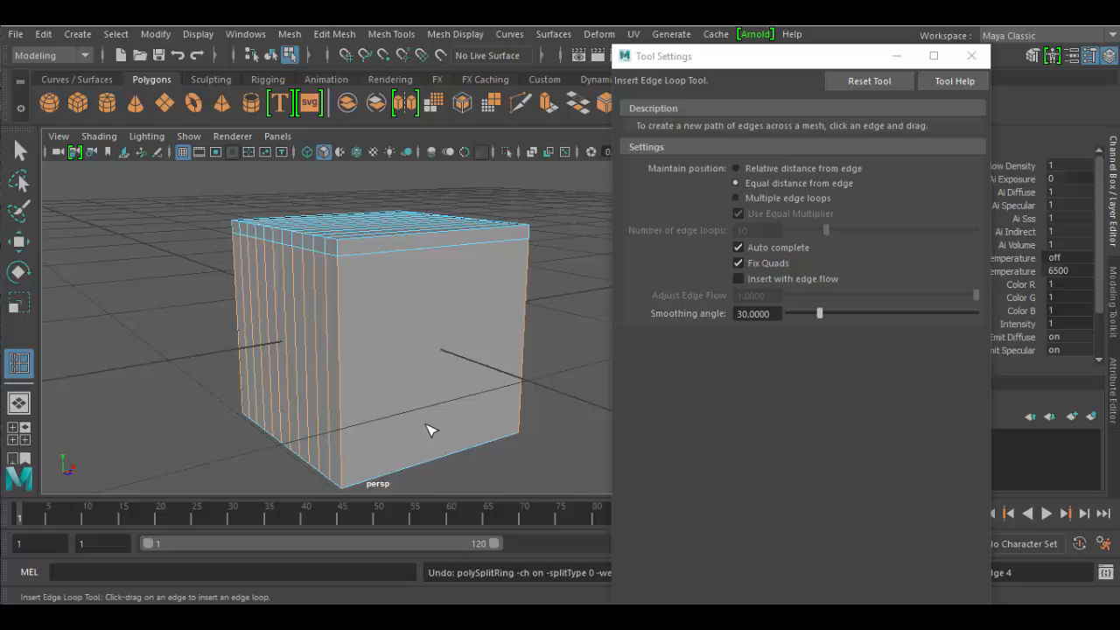
{"action": "left_click_drag", "start_coordinate": [429, 429], "coordinate": [379, 417]}
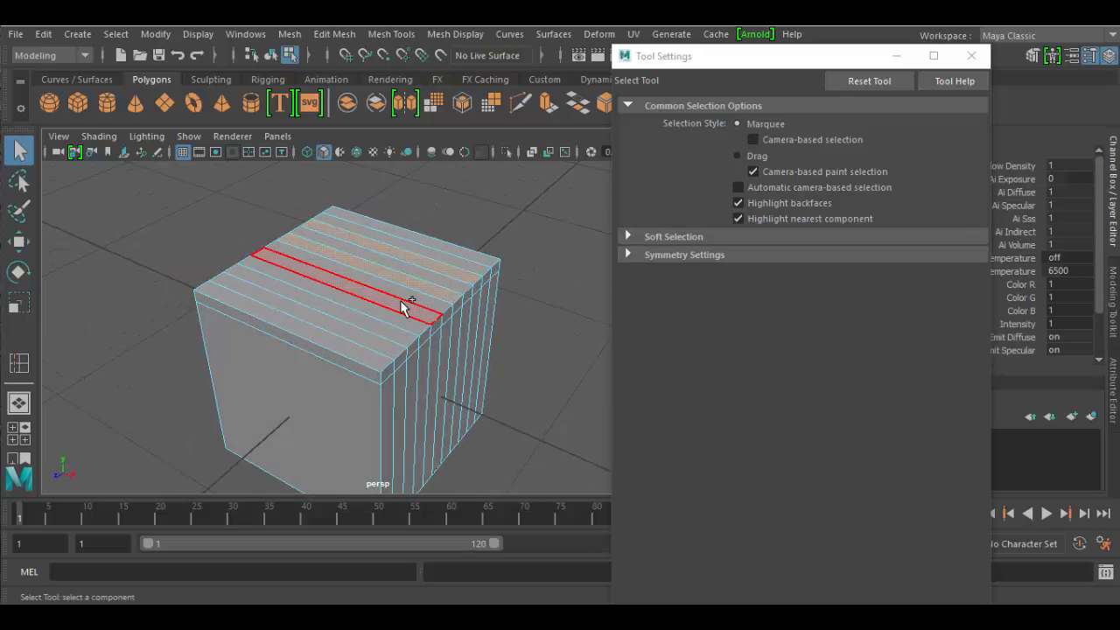
Add another alternating top strip to the face selection and close Tool Settings
{"action": "left_click", "coordinate": [403, 311]}
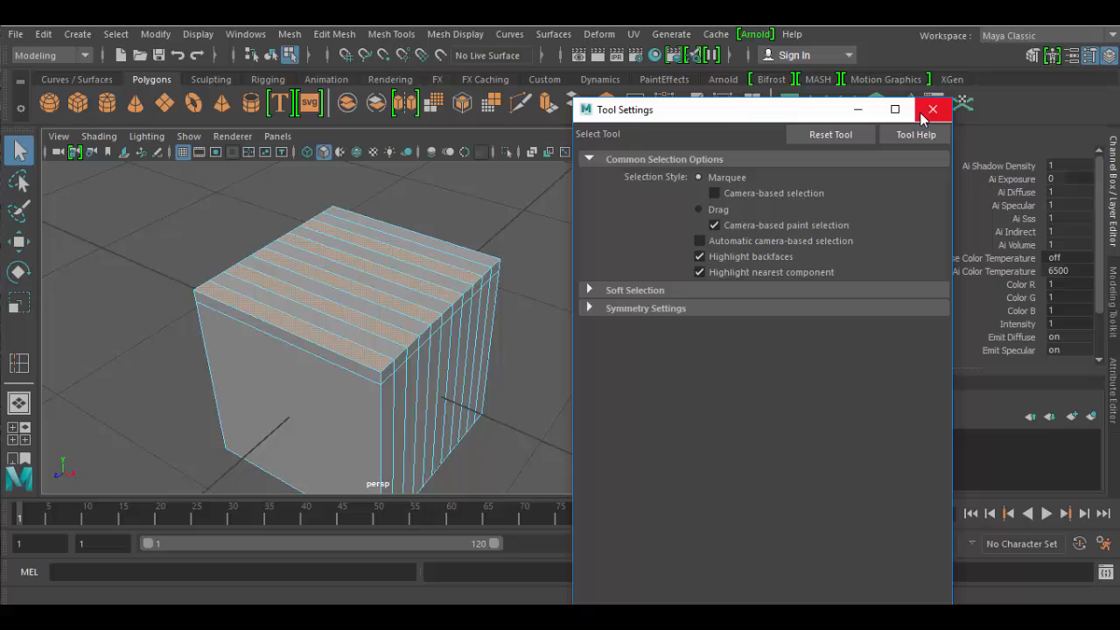
{"action": "left_click", "coordinate": [932, 109]}
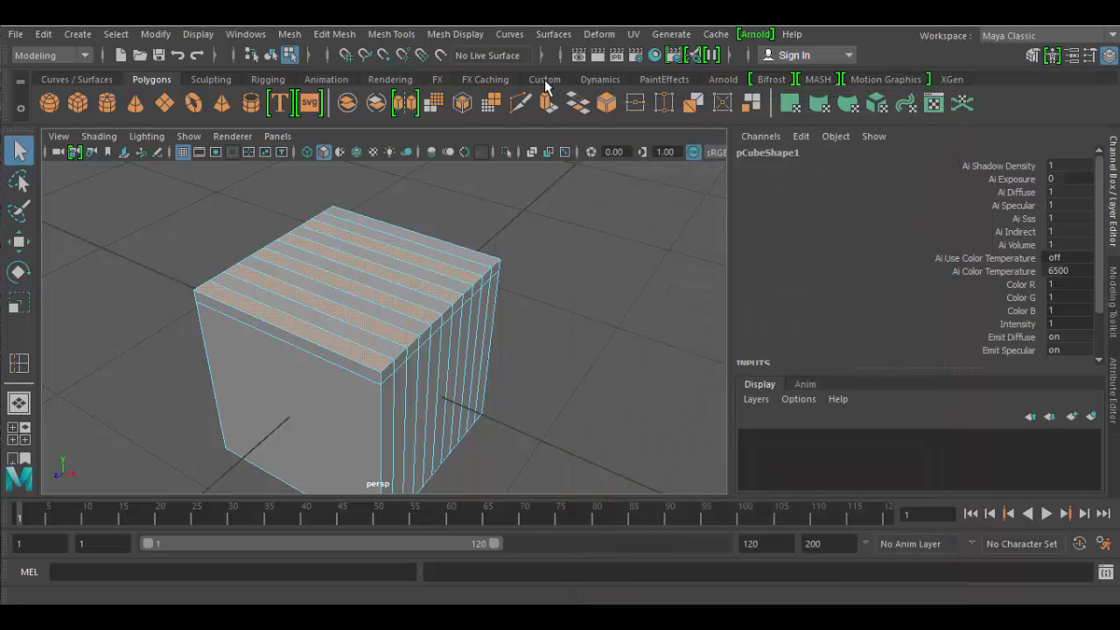
Extrude the selected strips from the Custom shelf and drag them upward
{"action": "left_click", "coordinate": [544, 79]}
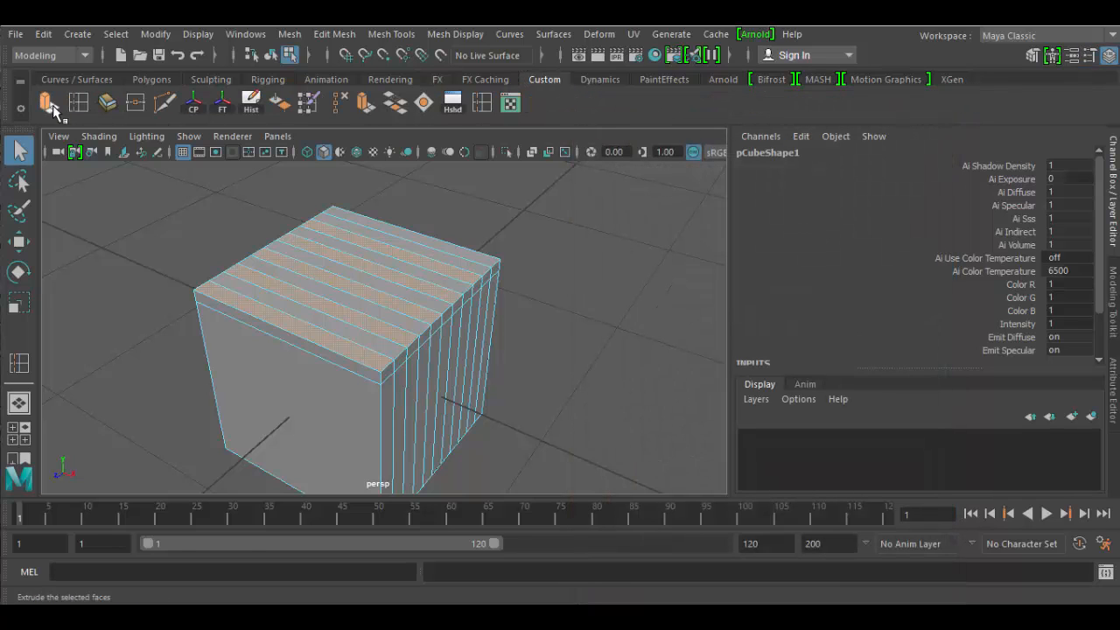
{"action": "left_click", "coordinate": [48, 102]}
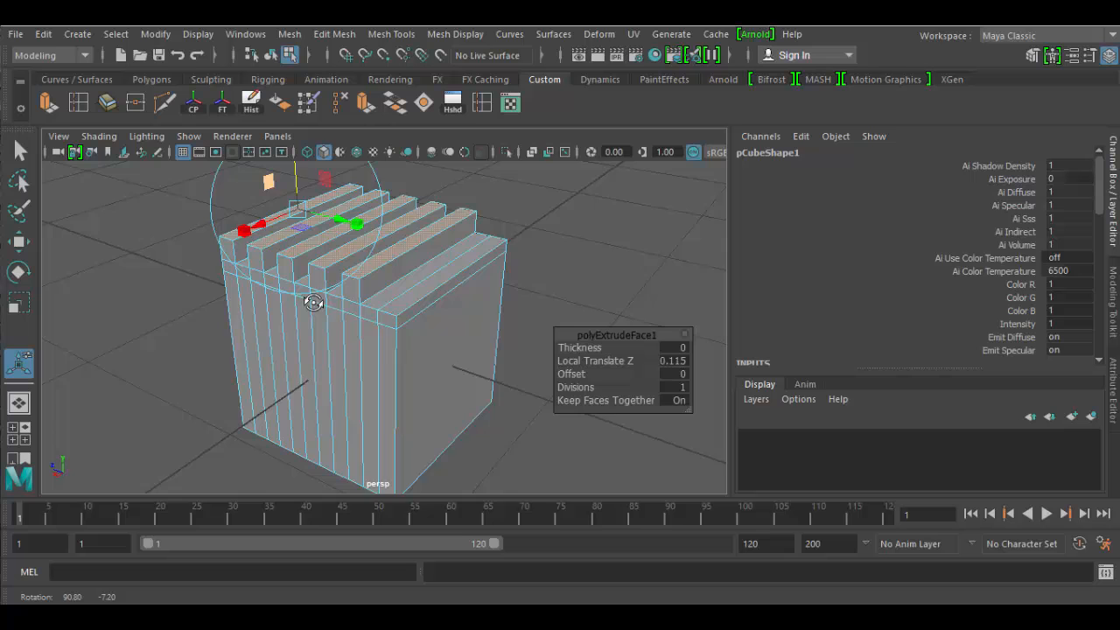
{"action": "left_click_drag", "start_coordinate": [313, 302], "coordinate": [307, 201]}
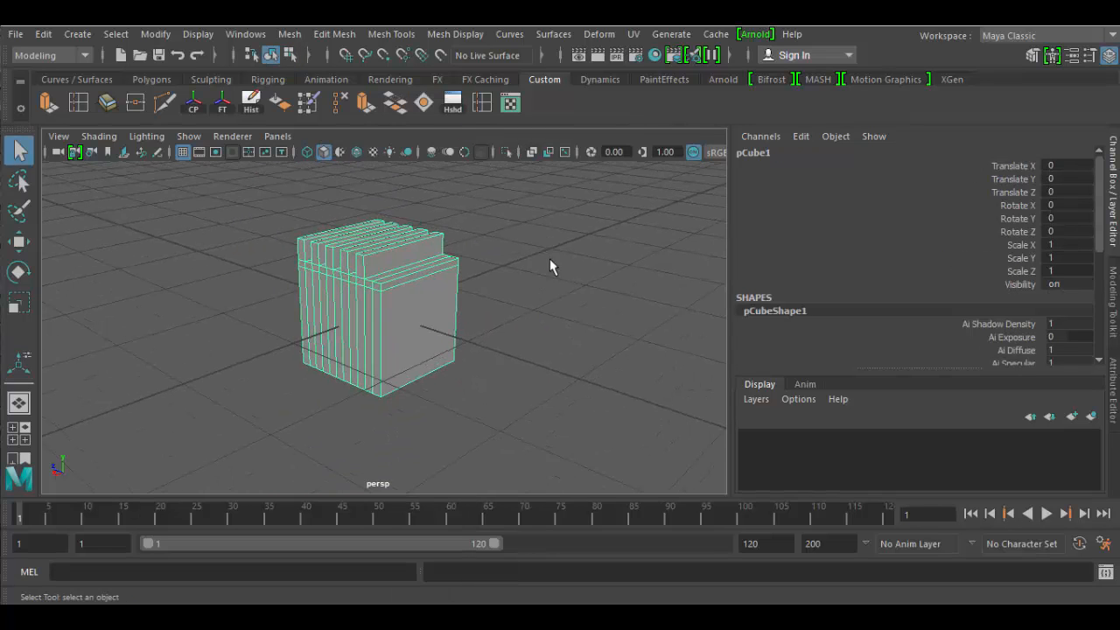
{"action": "left_click_drag", "start_coordinate": [551, 267], "coordinate": [571, 387]}
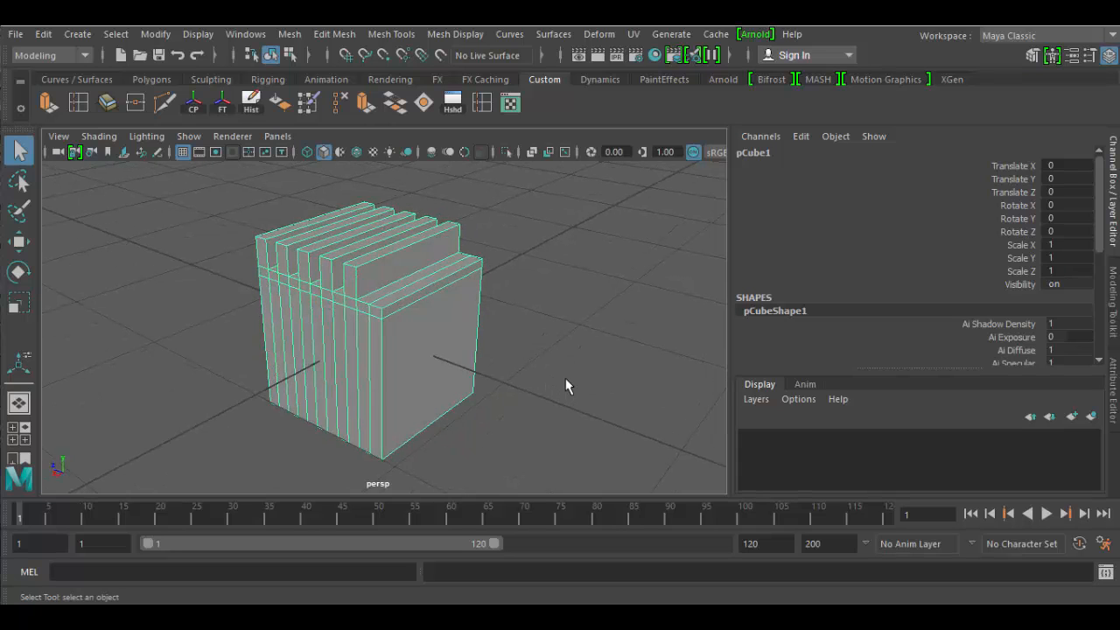
{"action": "key", "text": "3"}
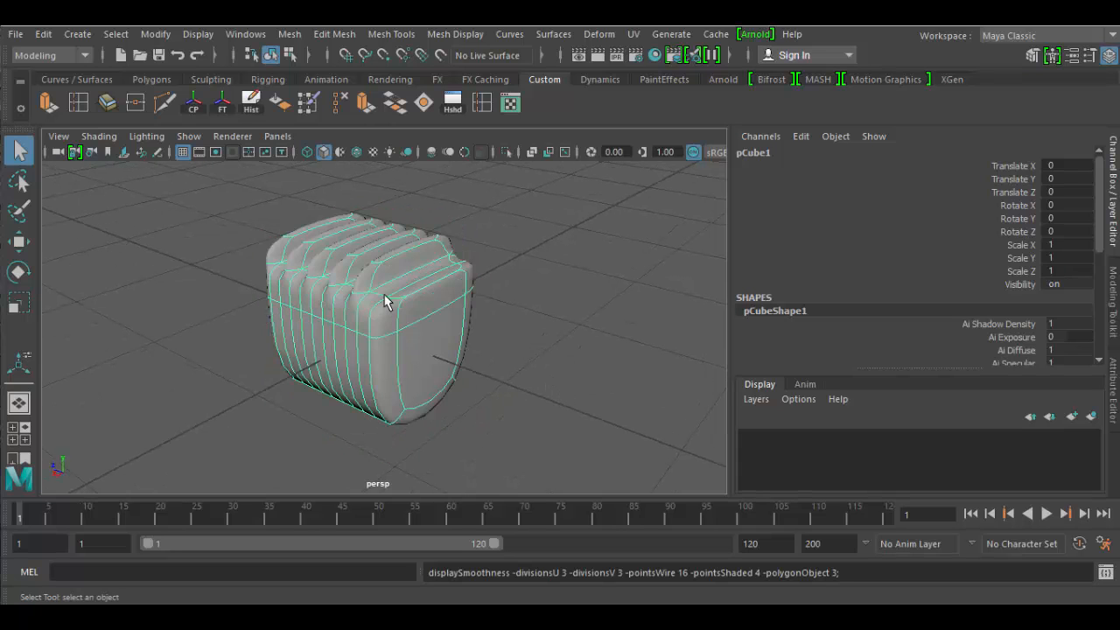
{"action": "left_click_drag", "start_coordinate": [385, 302], "coordinate": [162, 377]}
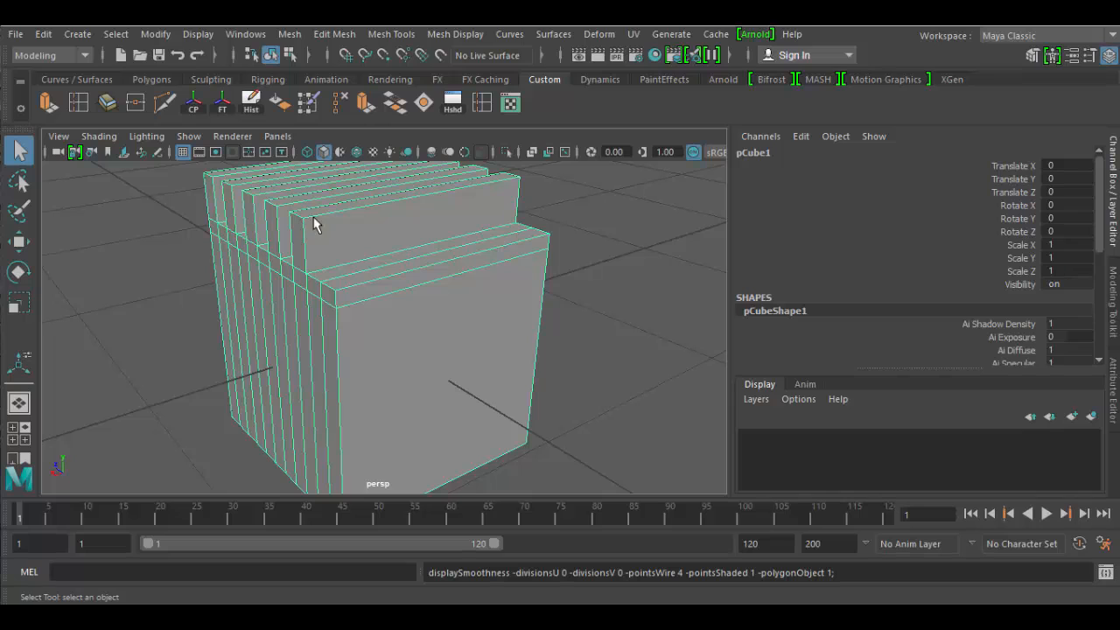
{"action": "mouse_move", "coordinate": [482, 216]}
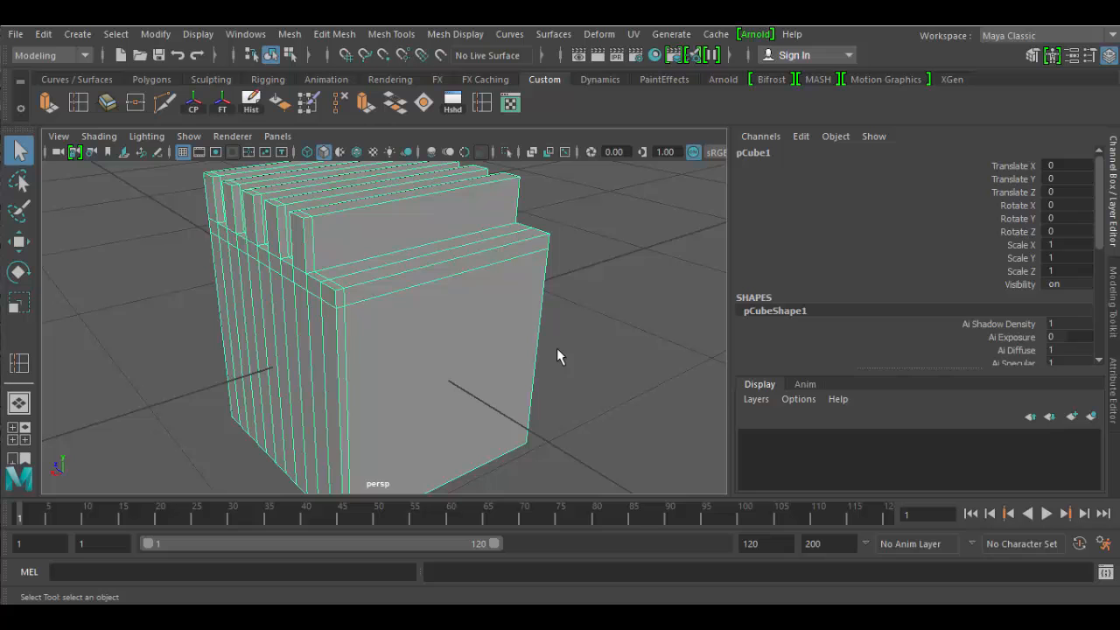
Toggle smooth preview with key 3 to show the smoothed fins over the original cage
{"action": "key", "text": "3"}
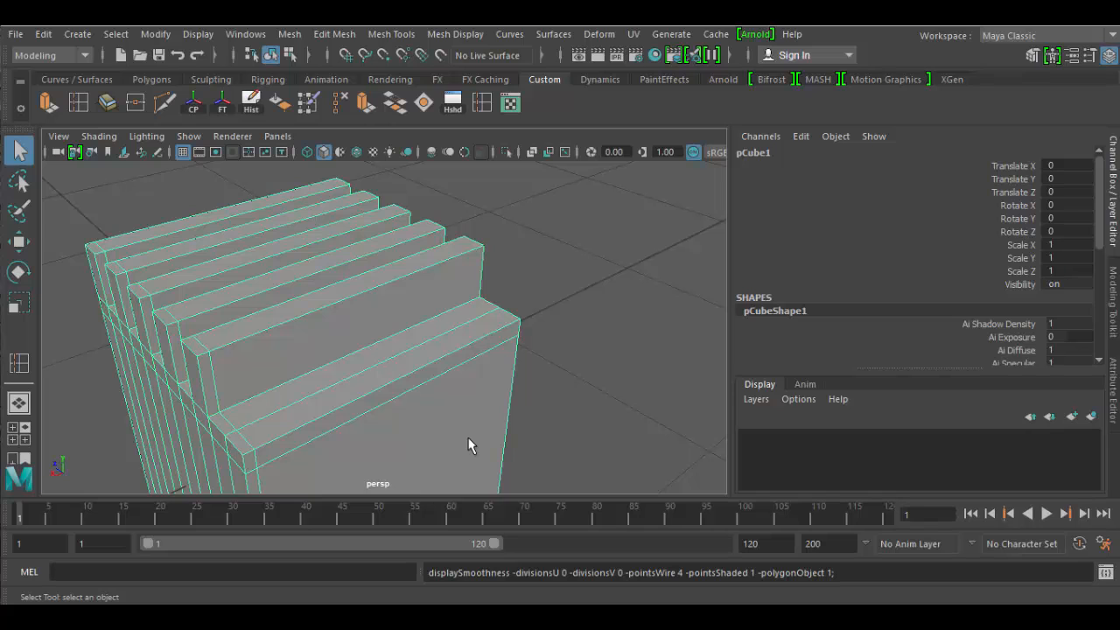
{"action": "key", "text": "3"}
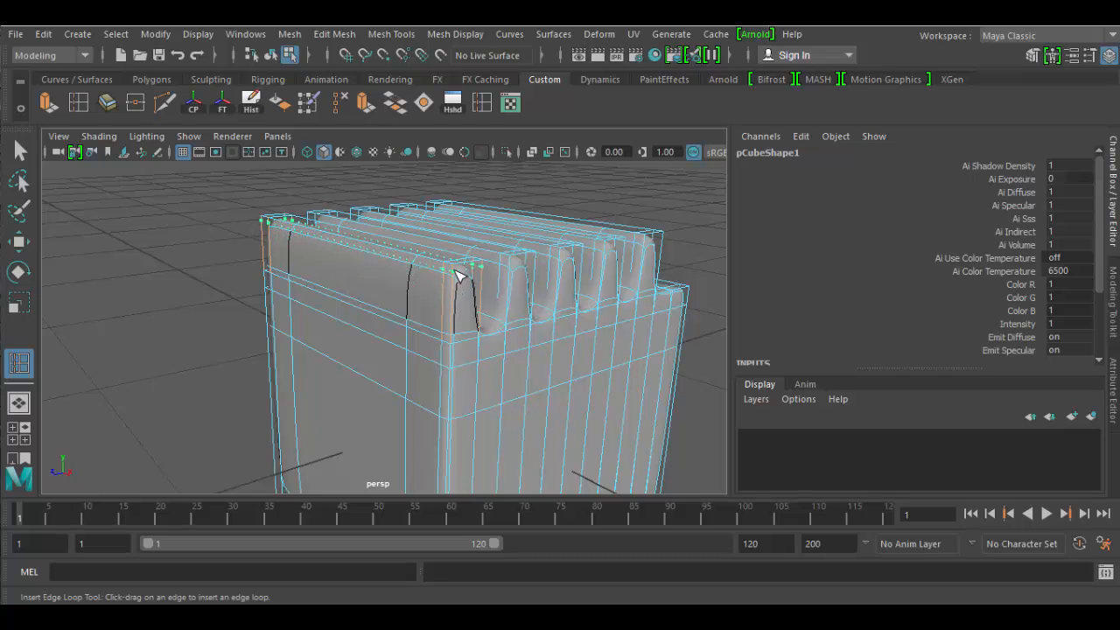
Insert an edge loop near a fin's top edge, then switch back to Object Mode
{"action": "left_click_drag", "start_coordinate": [459, 276], "coordinate": [411, 317]}
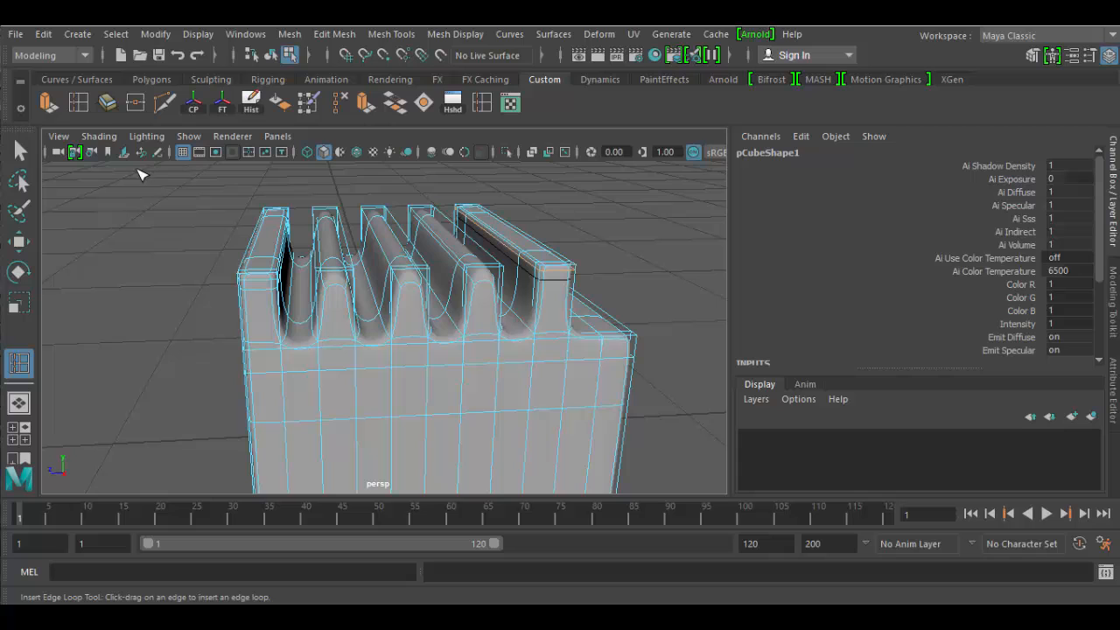
{"action": "left_click", "coordinate": [19, 150]}
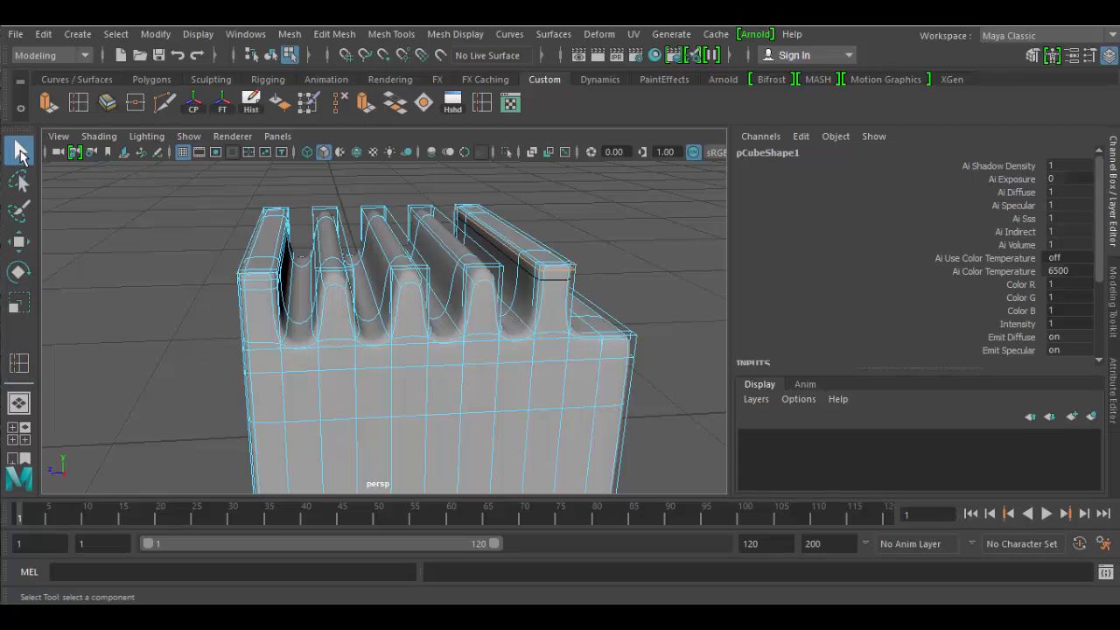
{"action": "right_click", "coordinate": [425, 306]}
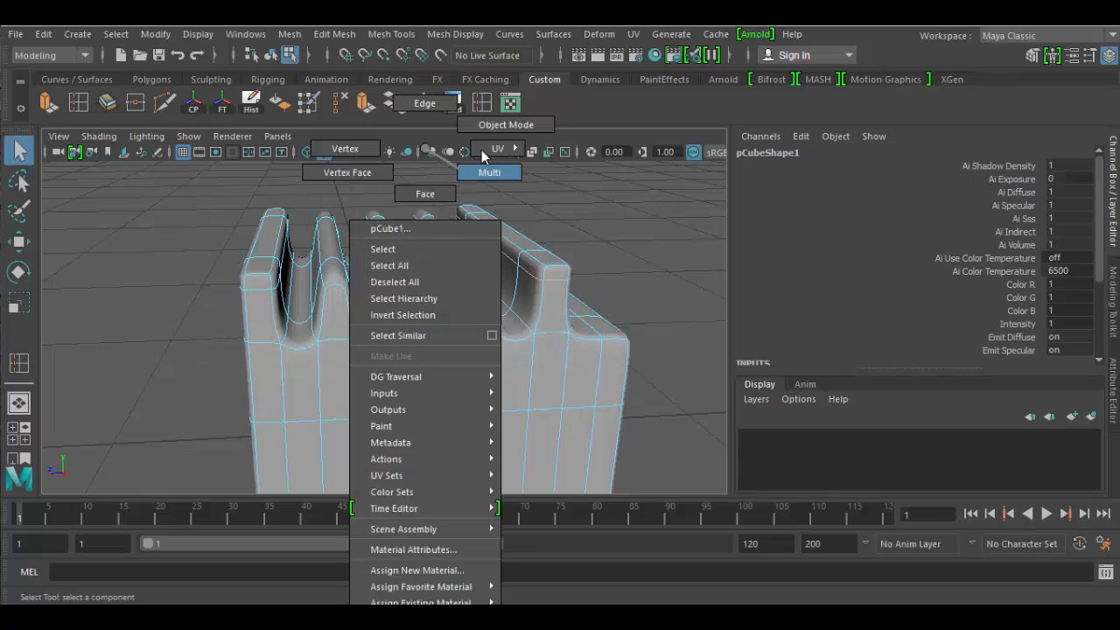
{"action": "left_click", "coordinate": [569, 407]}
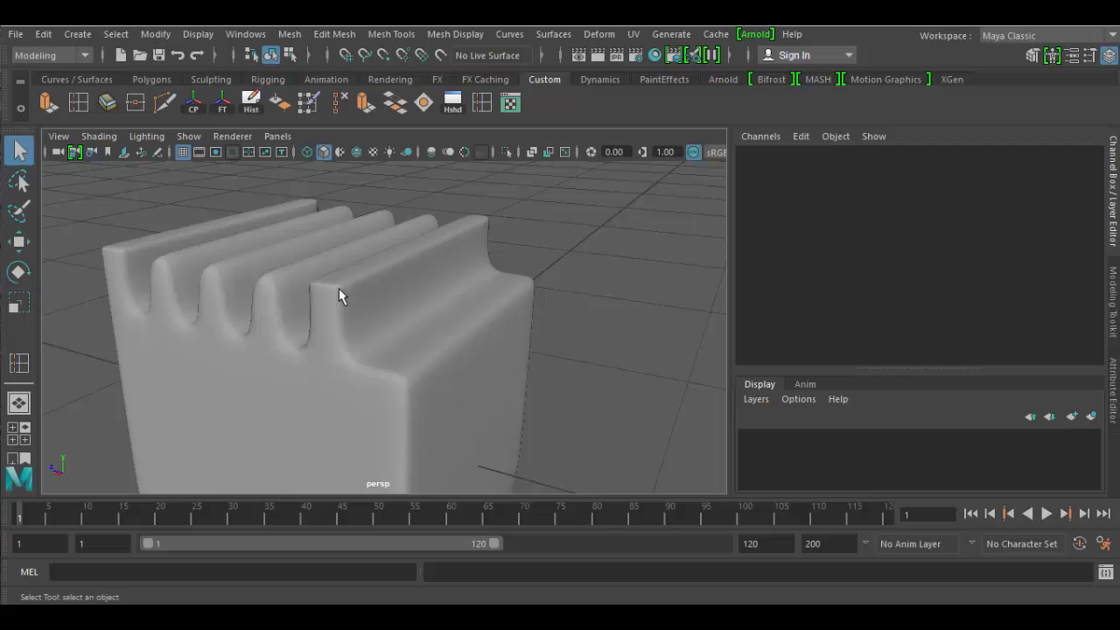
{"action": "left_click_drag", "start_coordinate": [342, 295], "coordinate": [391, 364]}
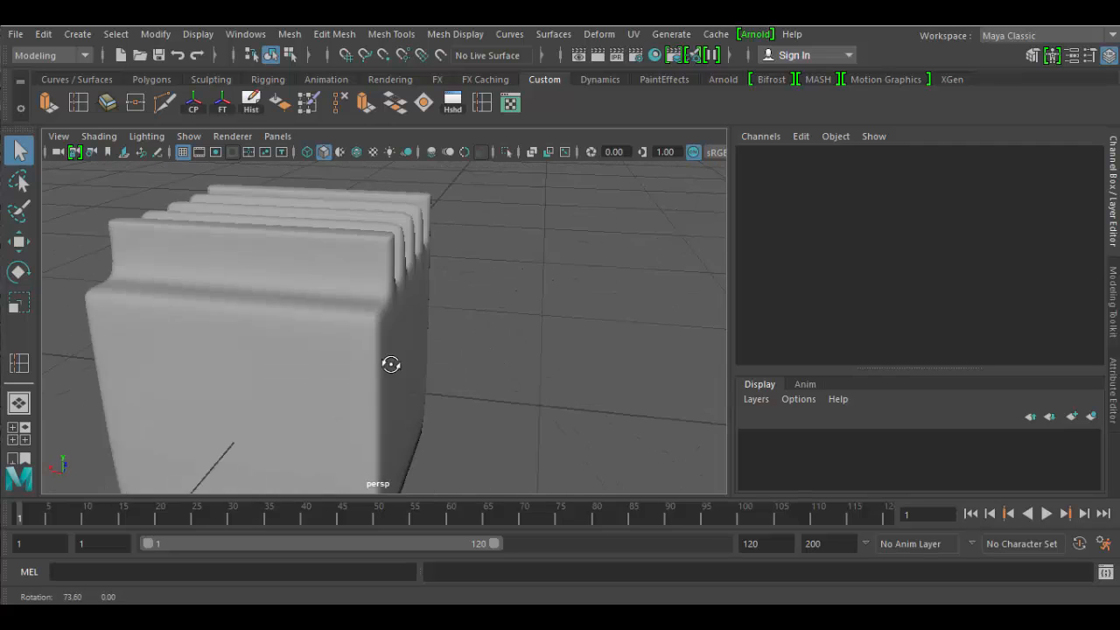
{"action": "left_click_drag", "start_coordinate": [390, 364], "coordinate": [462, 353]}
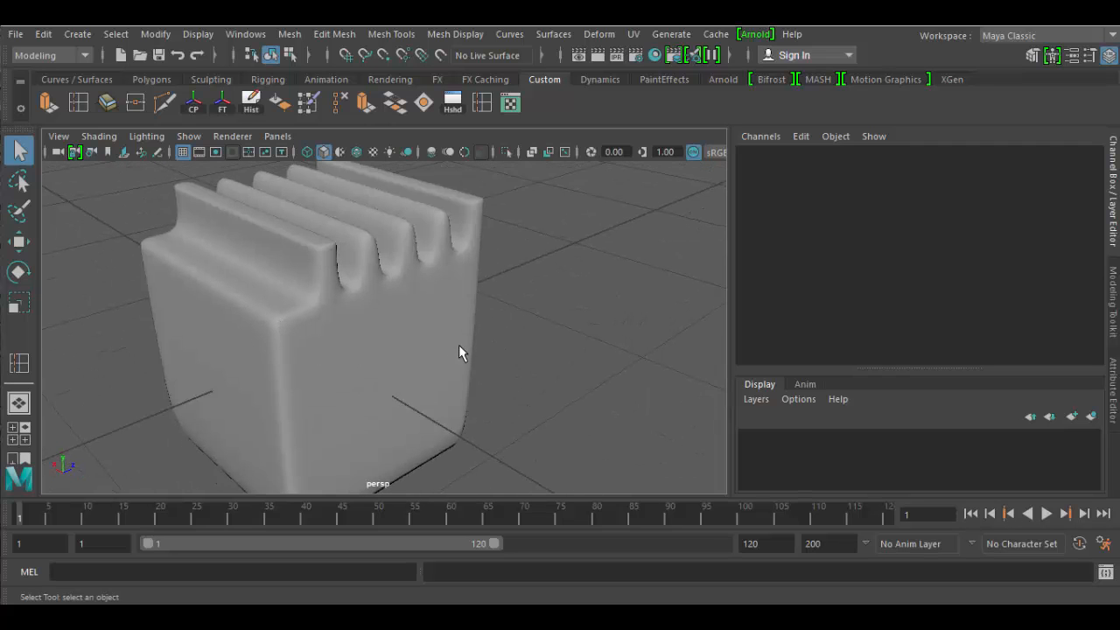
{"action": "left_click_drag", "start_coordinate": [464, 350], "coordinate": [472, 392]}
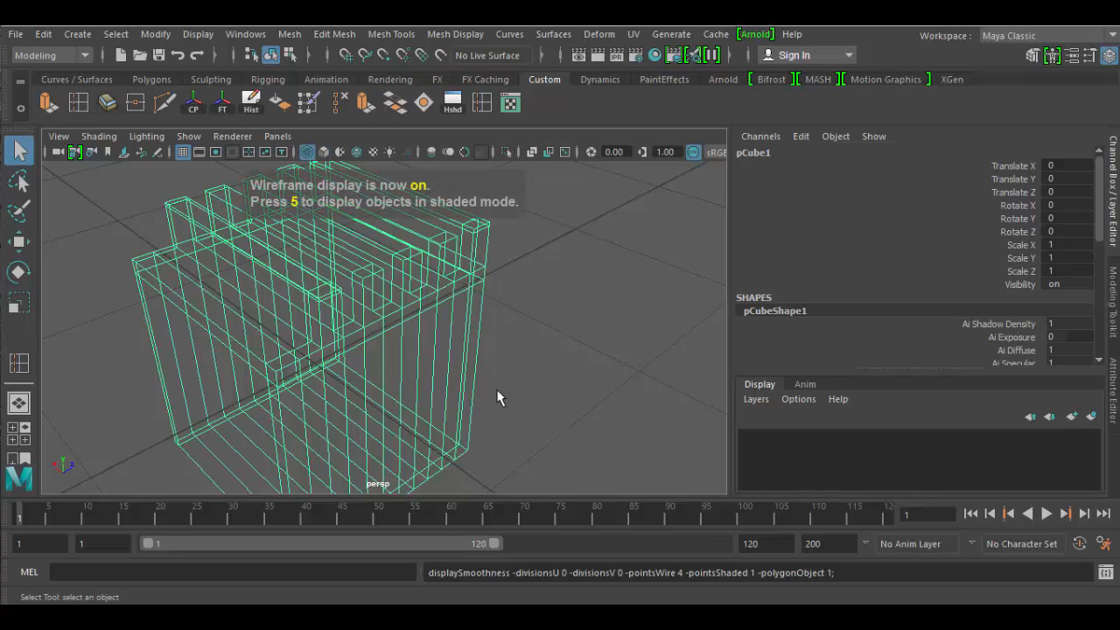
{"action": "key", "text": "5"}
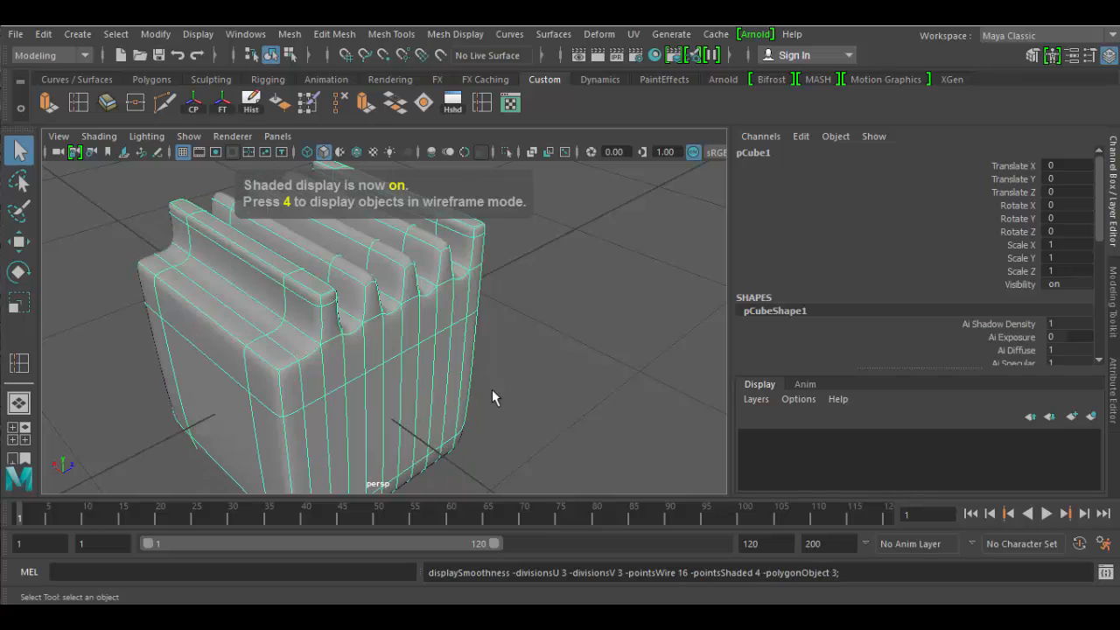
{"action": "left_click_drag", "start_coordinate": [494, 398], "coordinate": [385, 372]}
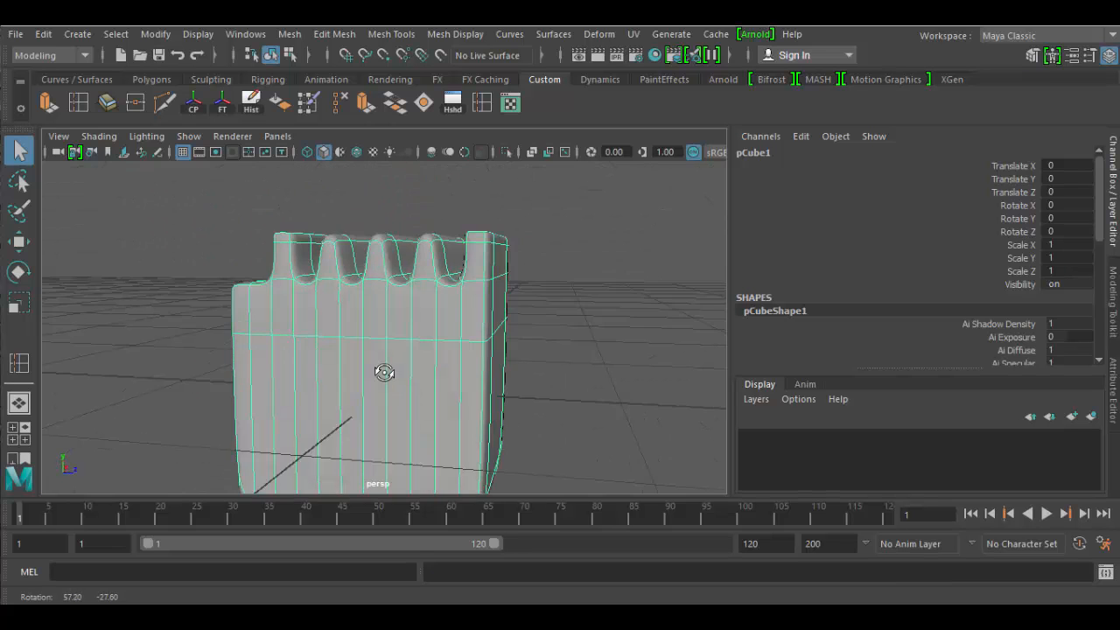
{"action": "left_click_drag", "start_coordinate": [385, 371], "coordinate": [604, 390]}
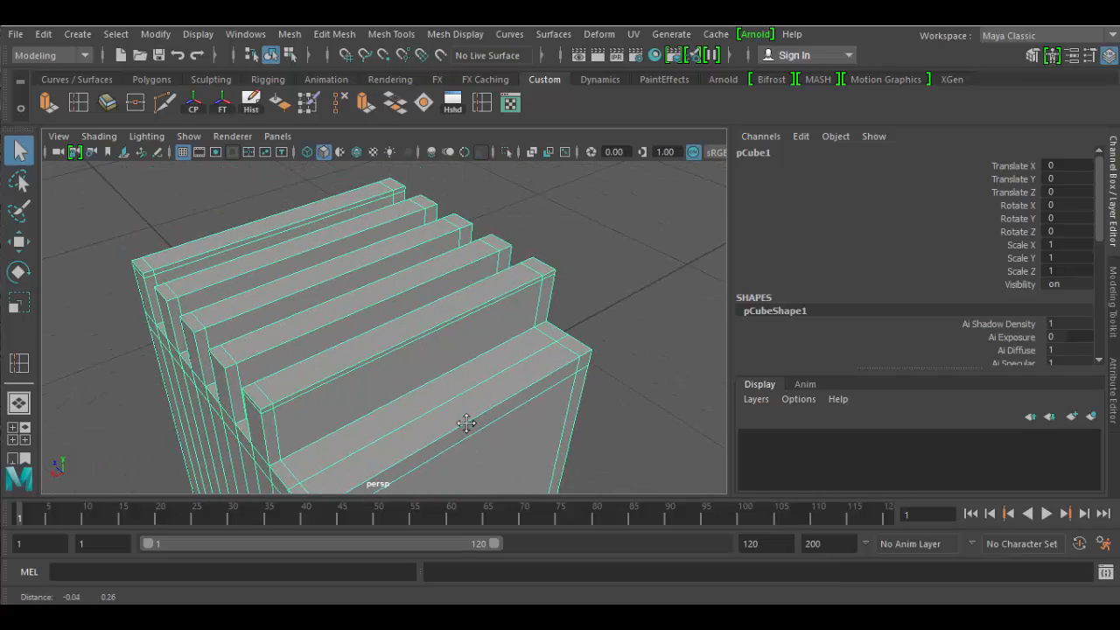
From a side view of the fins, insert another loop near a fin top and turn on smooth preview
{"action": "left_click_drag", "start_coordinate": [466, 424], "coordinate": [619, 402]}
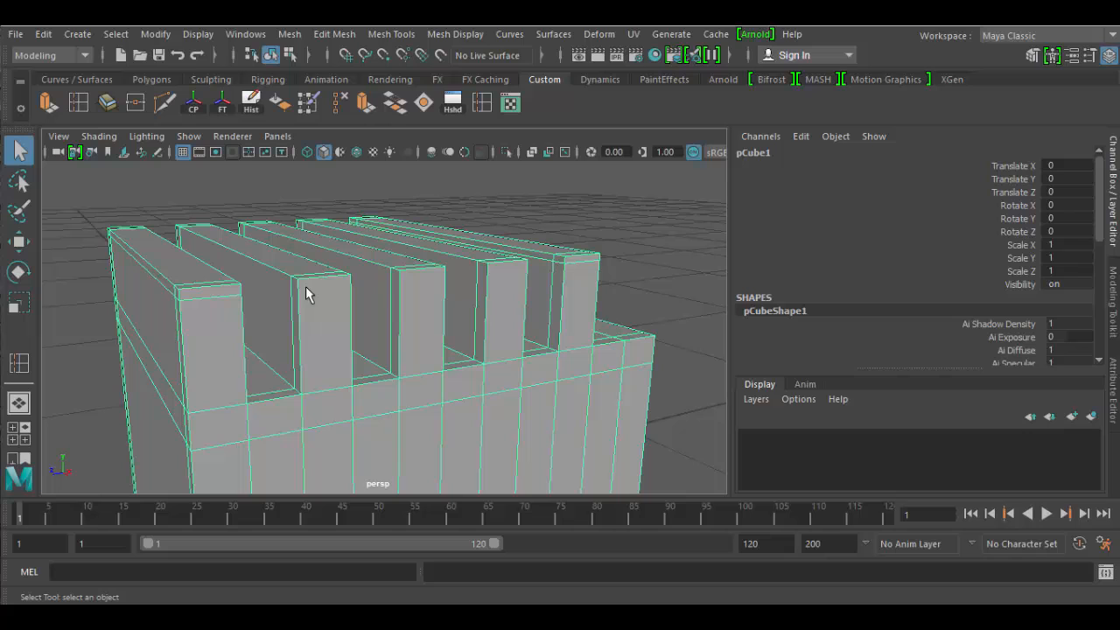
{"action": "mouse_move", "coordinate": [551, 305]}
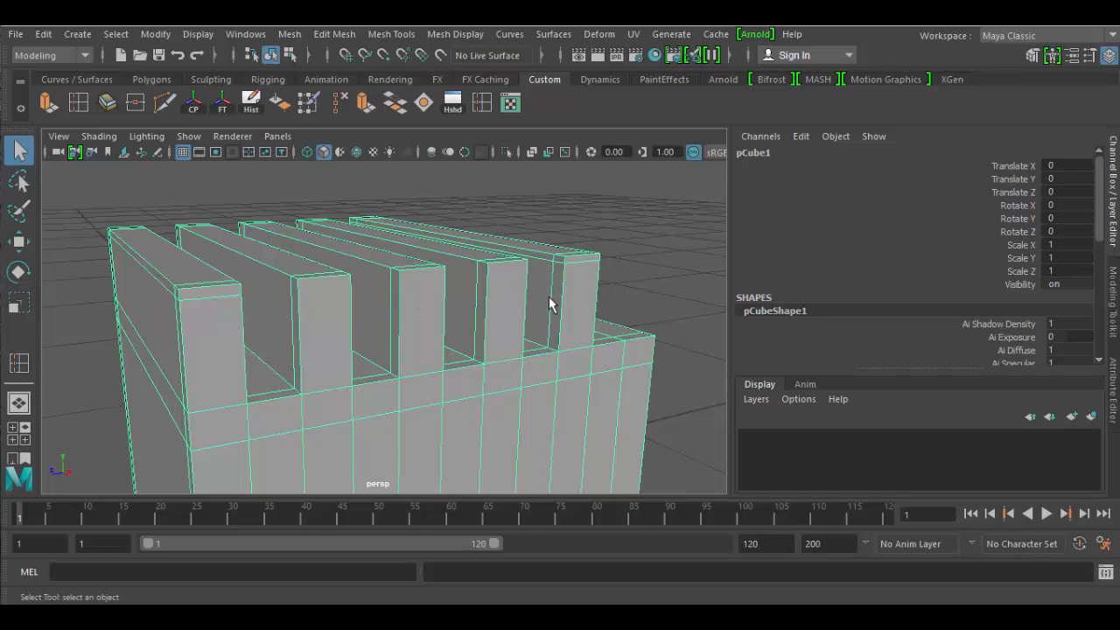
{"action": "key", "text": "3"}
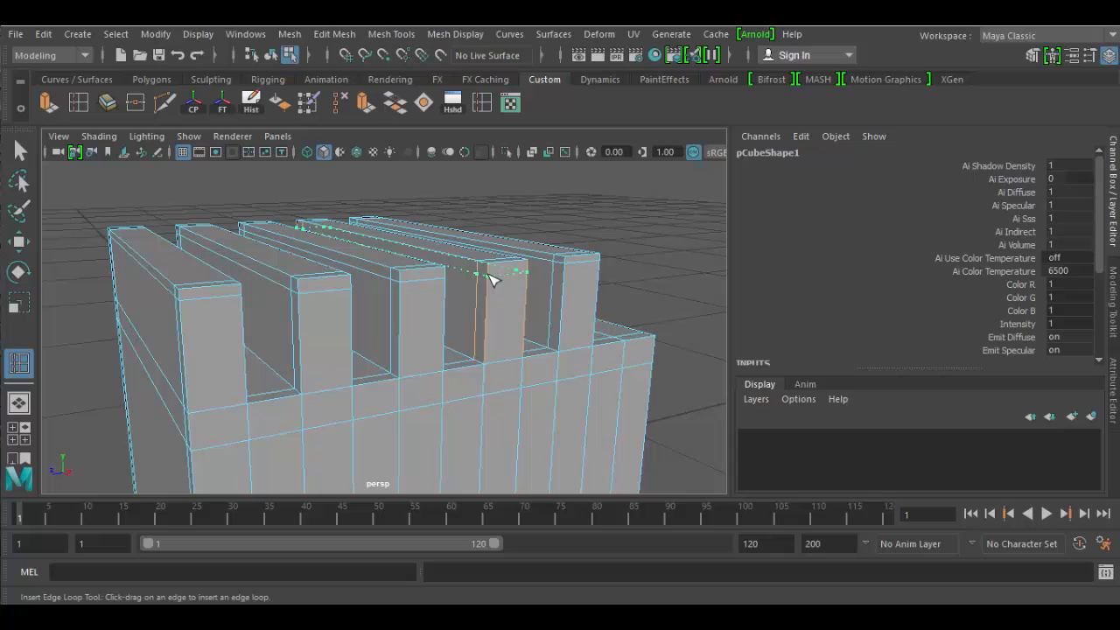
{"action": "left_click_drag", "start_coordinate": [490, 276], "coordinate": [438, 287]}
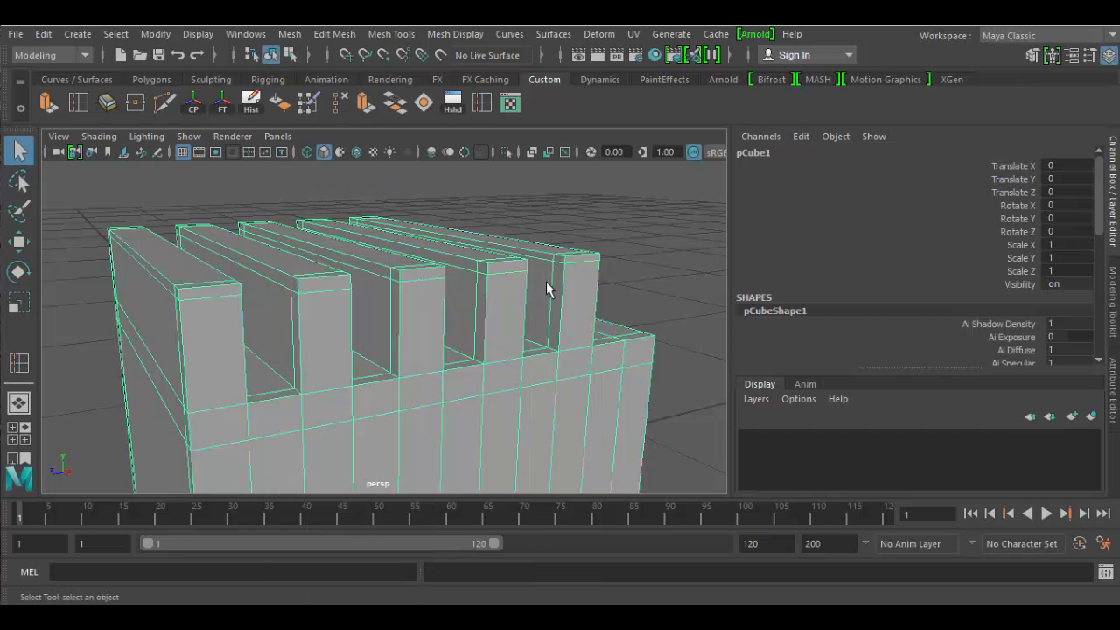
{"action": "key", "text": "3"}
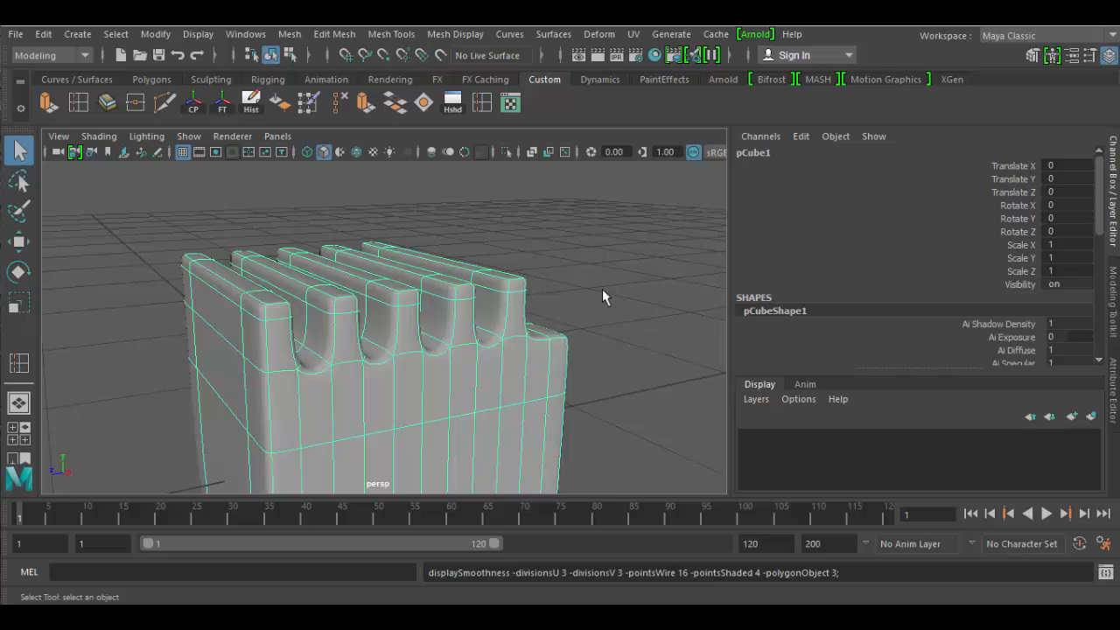